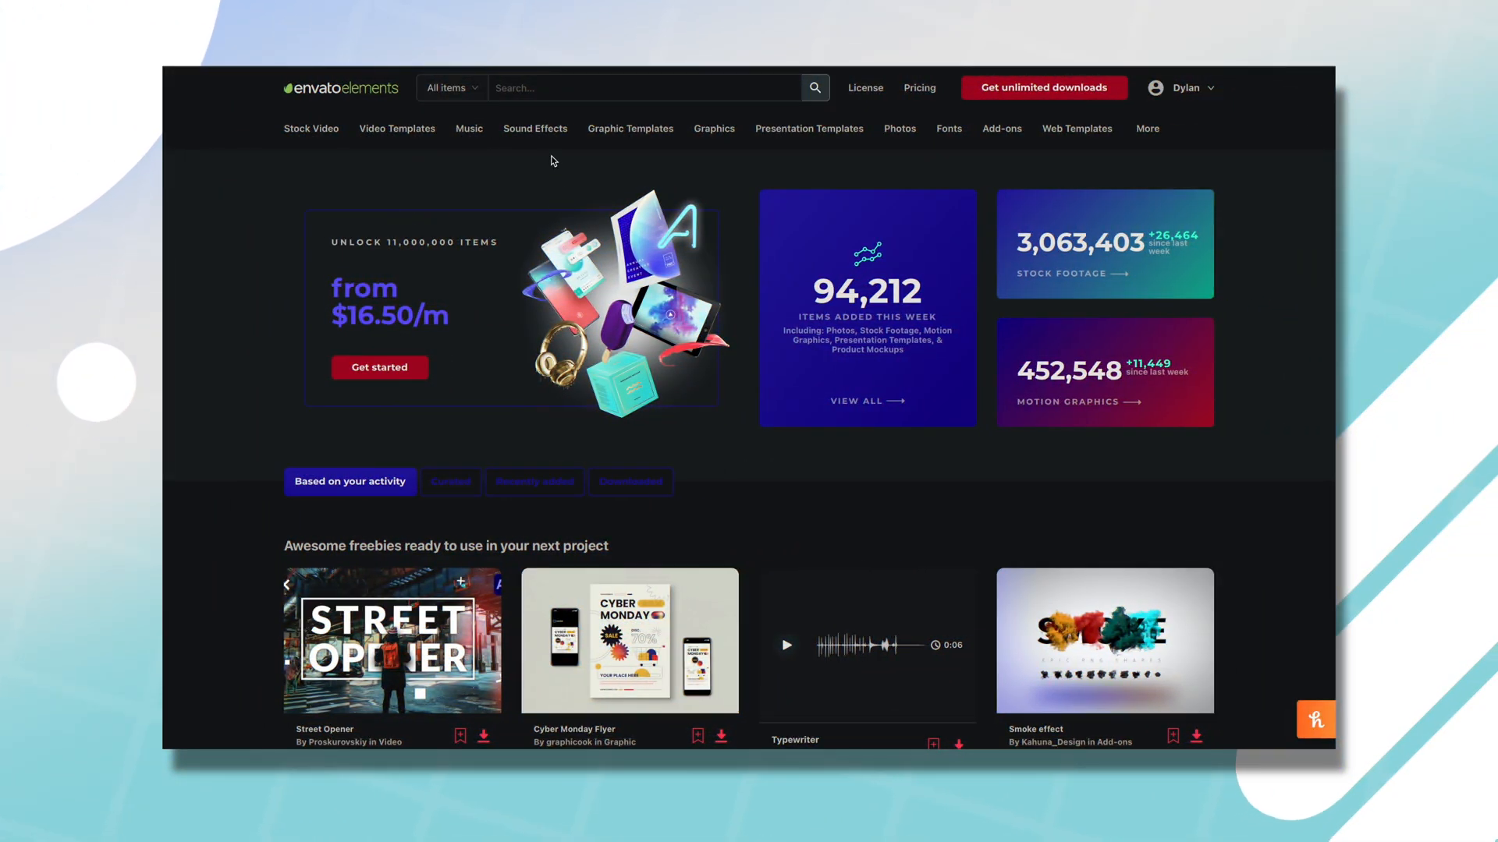
Step: Filter Envato Elements 'eye' results to stock video and add the blinking eye to new project 'Eye Mask Tutorial'
{"action": "type", "text": "eye"}
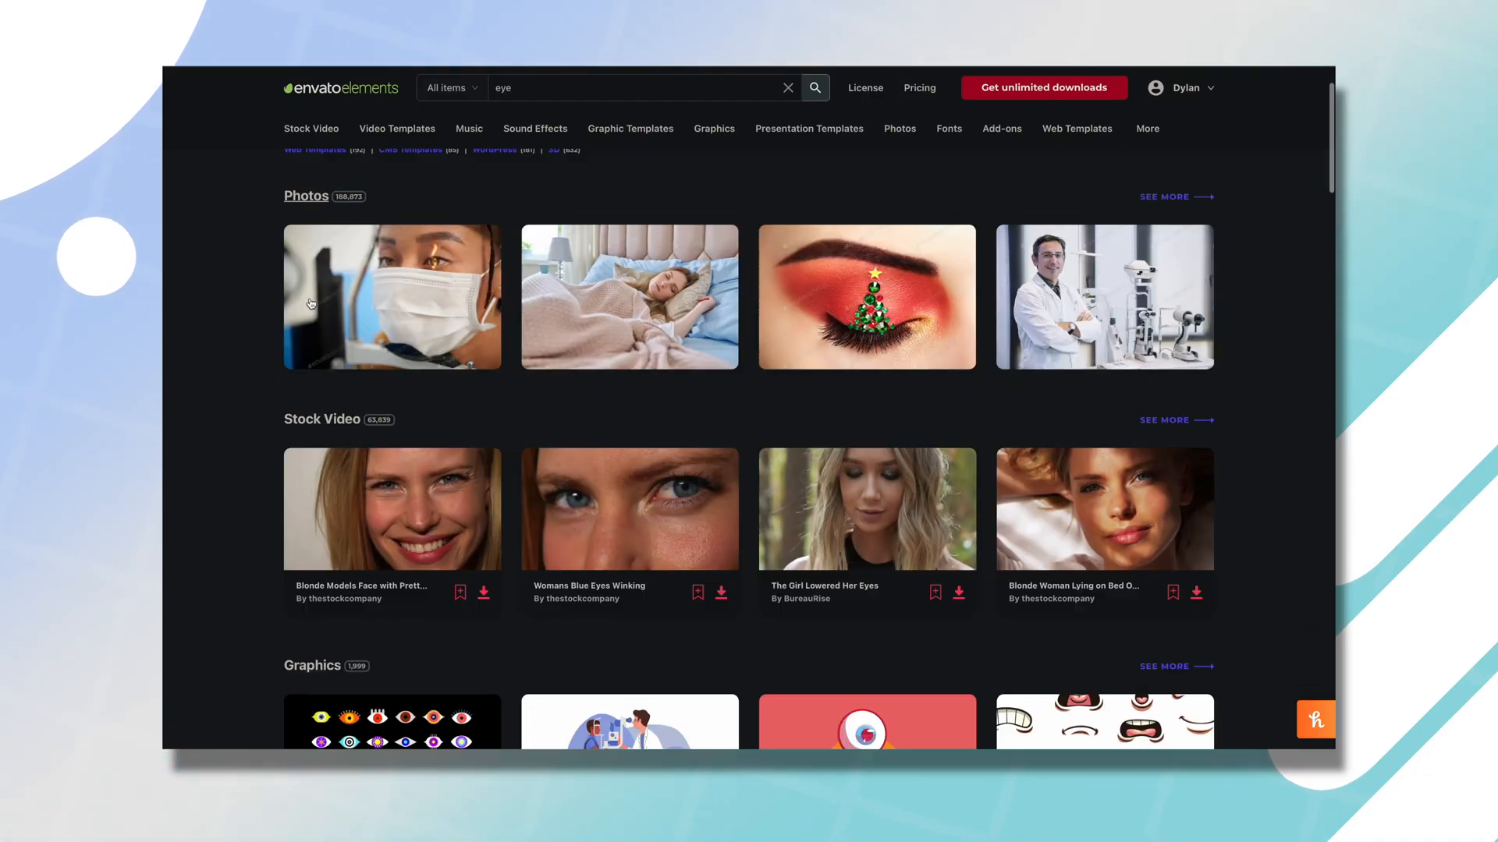
{"action": "scroll", "scroll_direction": "down", "scroll_amount": 3}
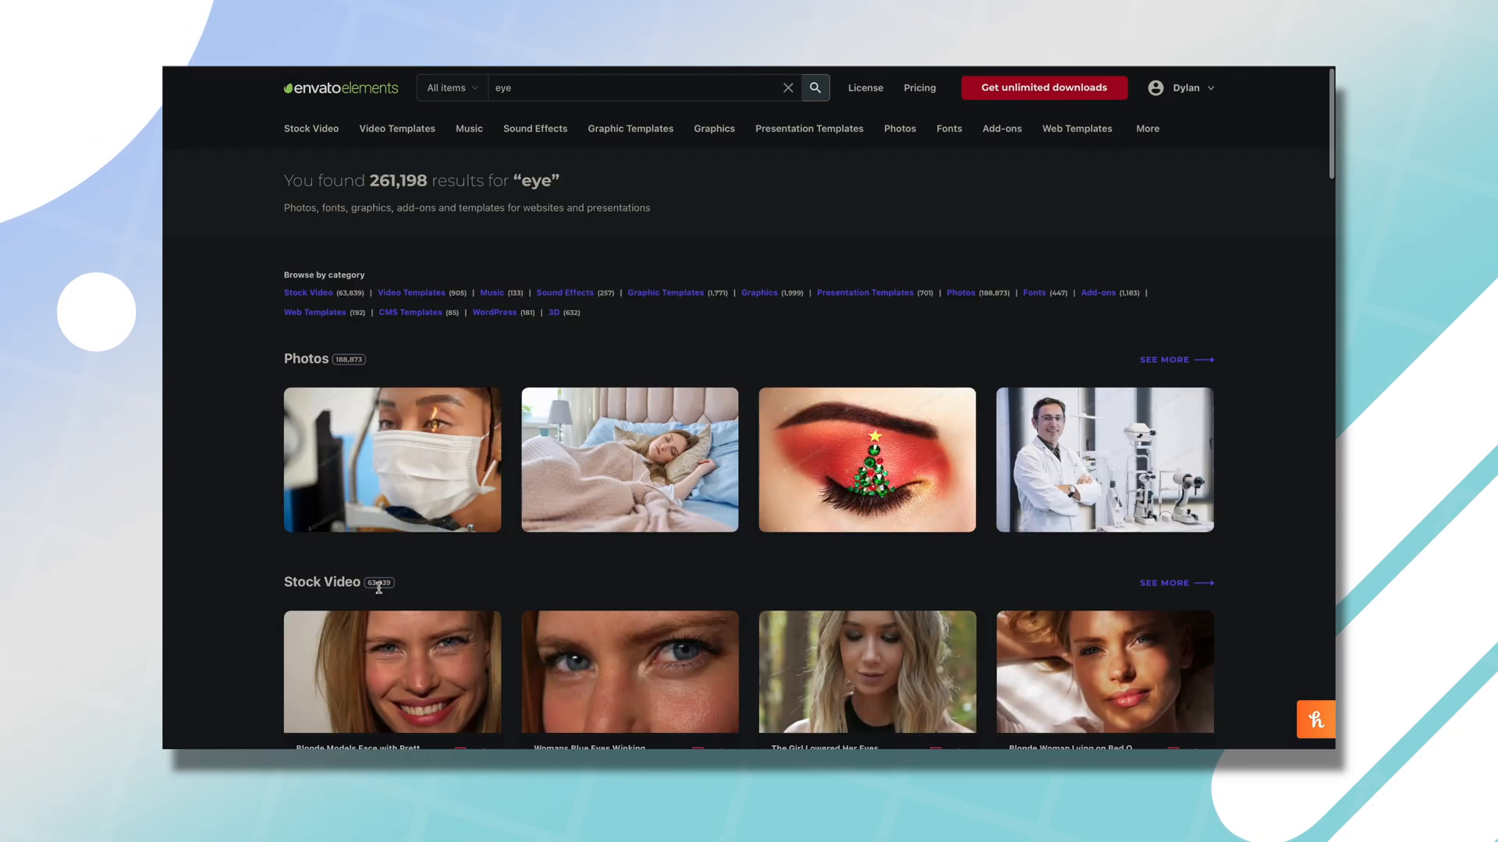
{"action": "scroll", "scroll_direction": "down", "scroll_amount": 3}
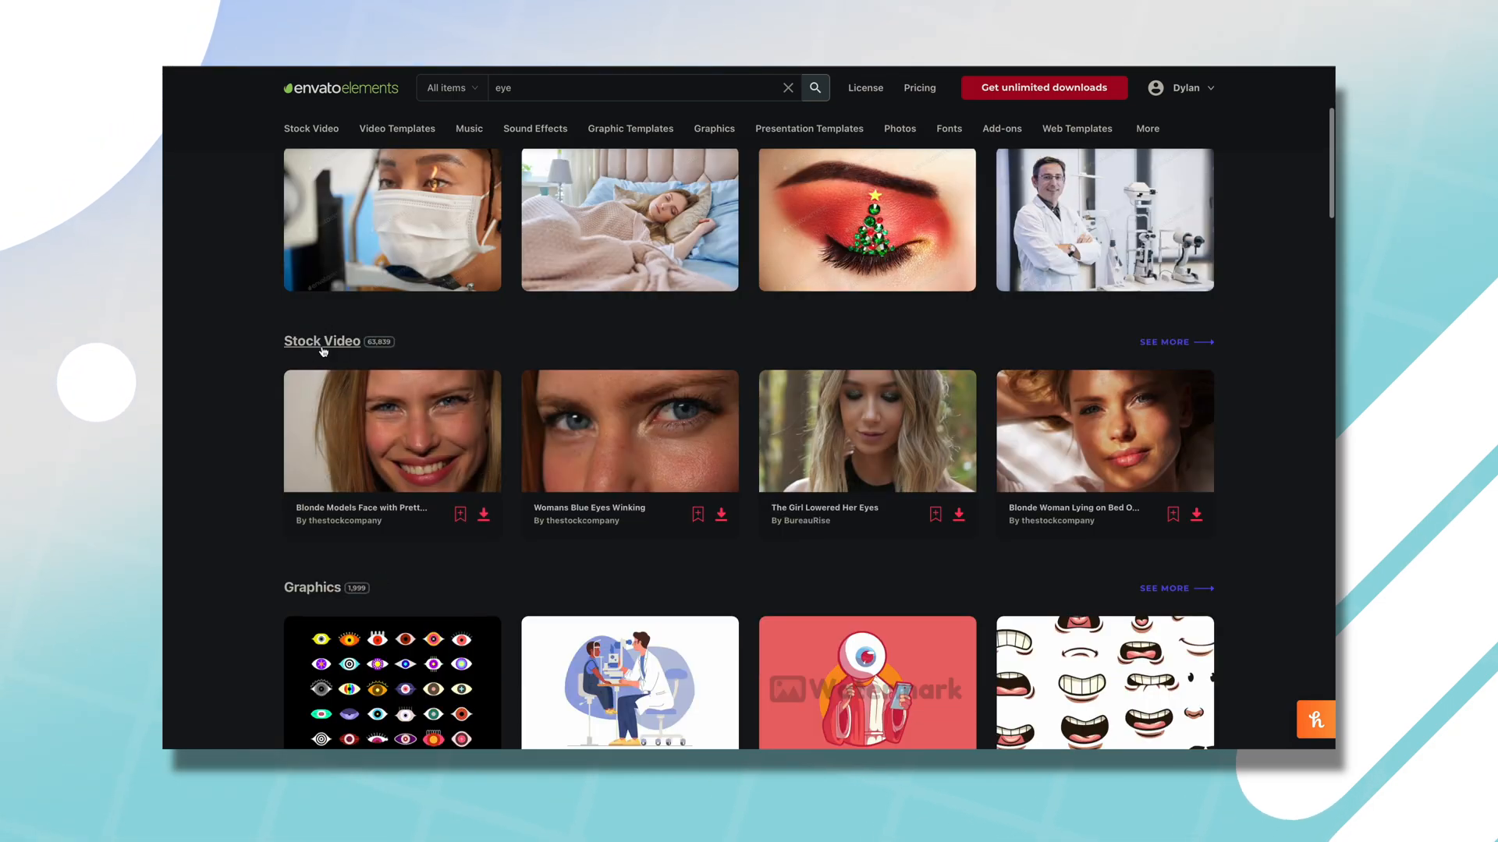
{"action": "left_click", "coordinate": [321, 340]}
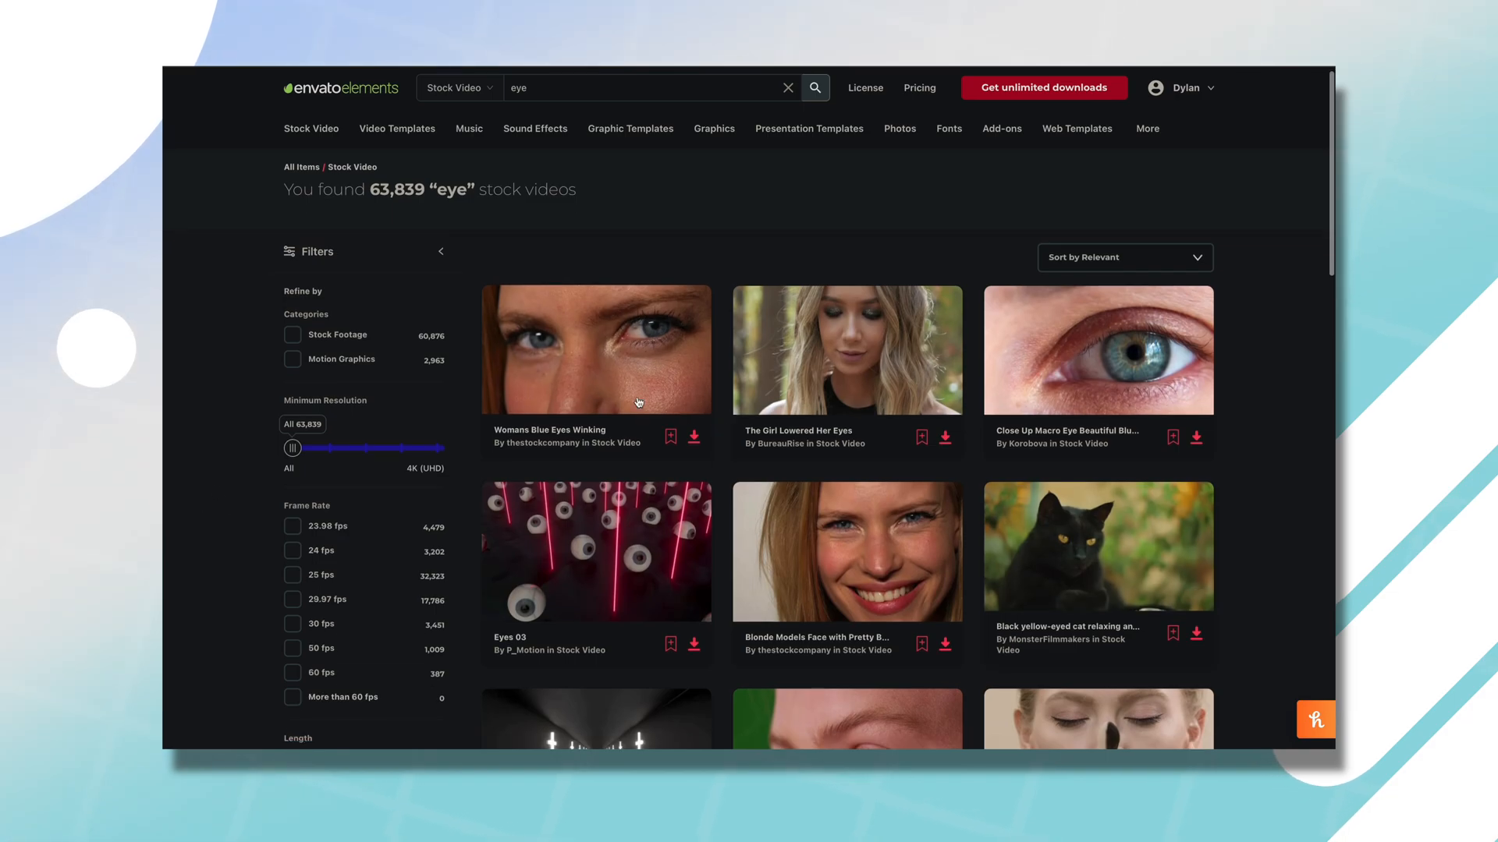
{"action": "scroll", "scroll_direction": "down", "scroll_amount": 3}
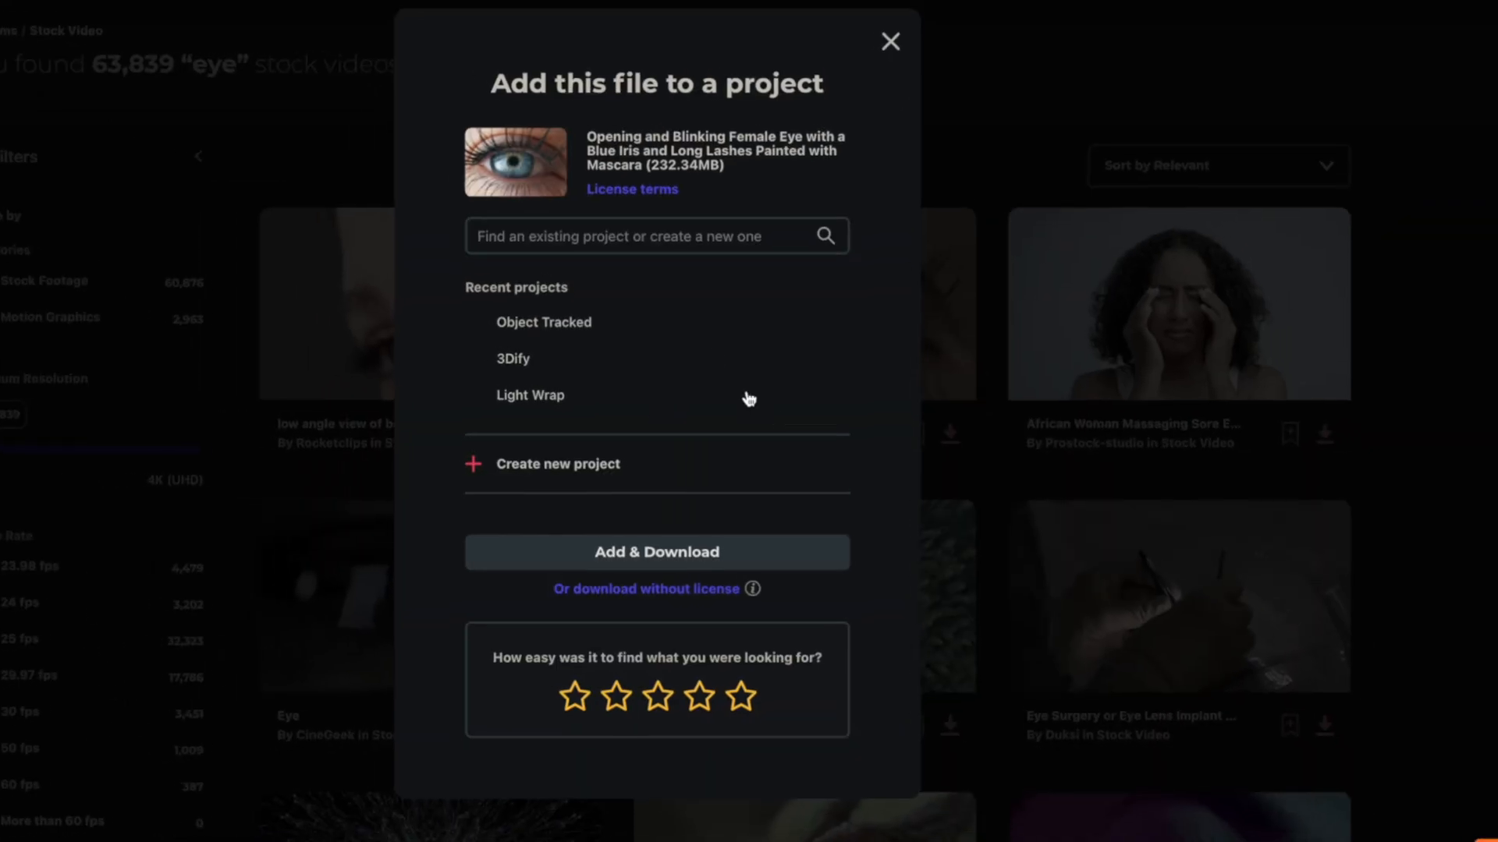
{"action": "type", "text": "Eye Mask Tutorial"}
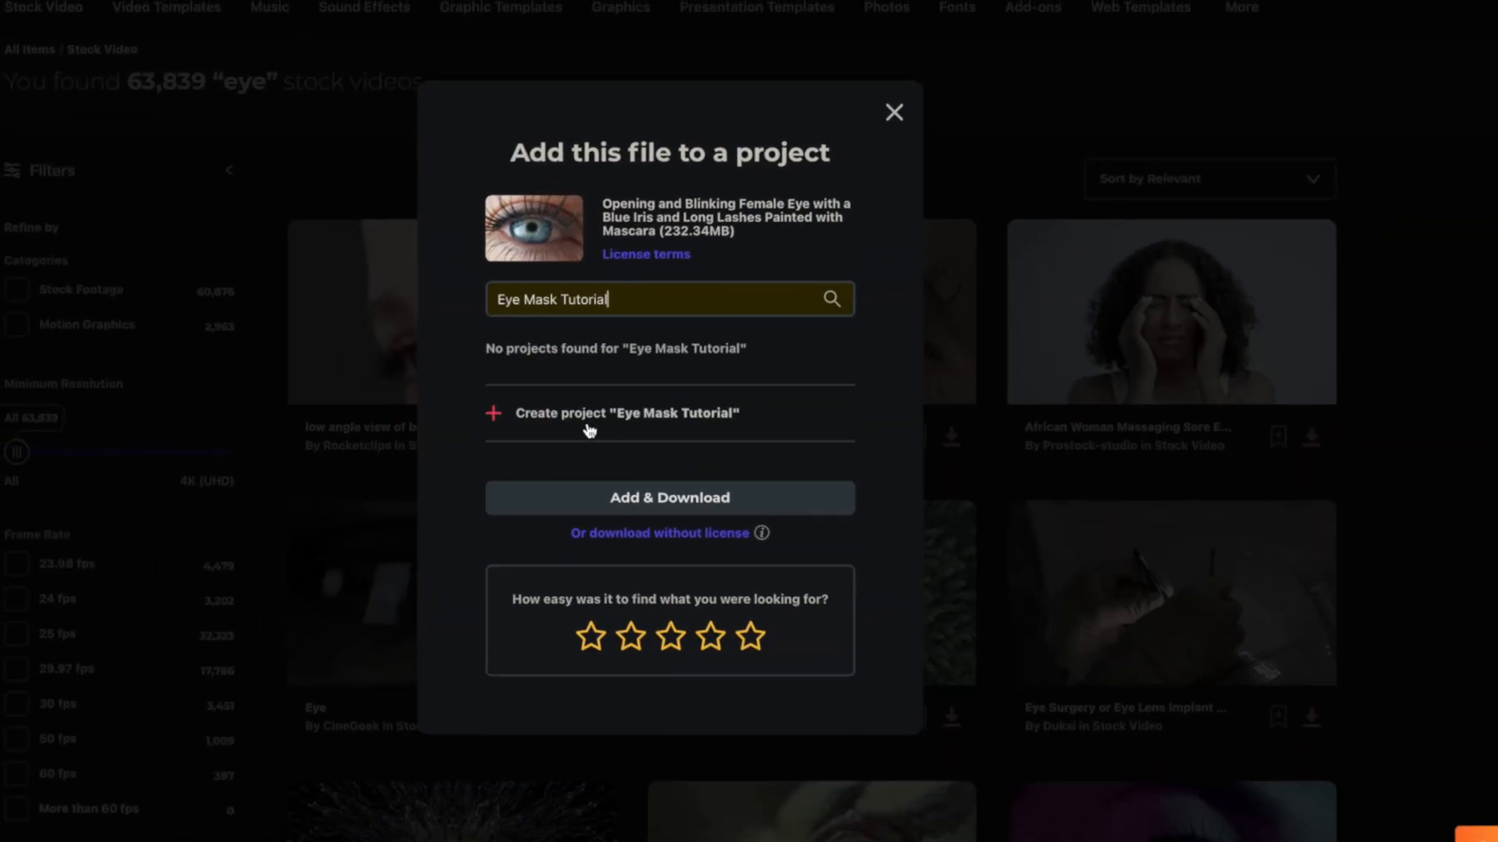
{"action": "left_click", "coordinate": [616, 413]}
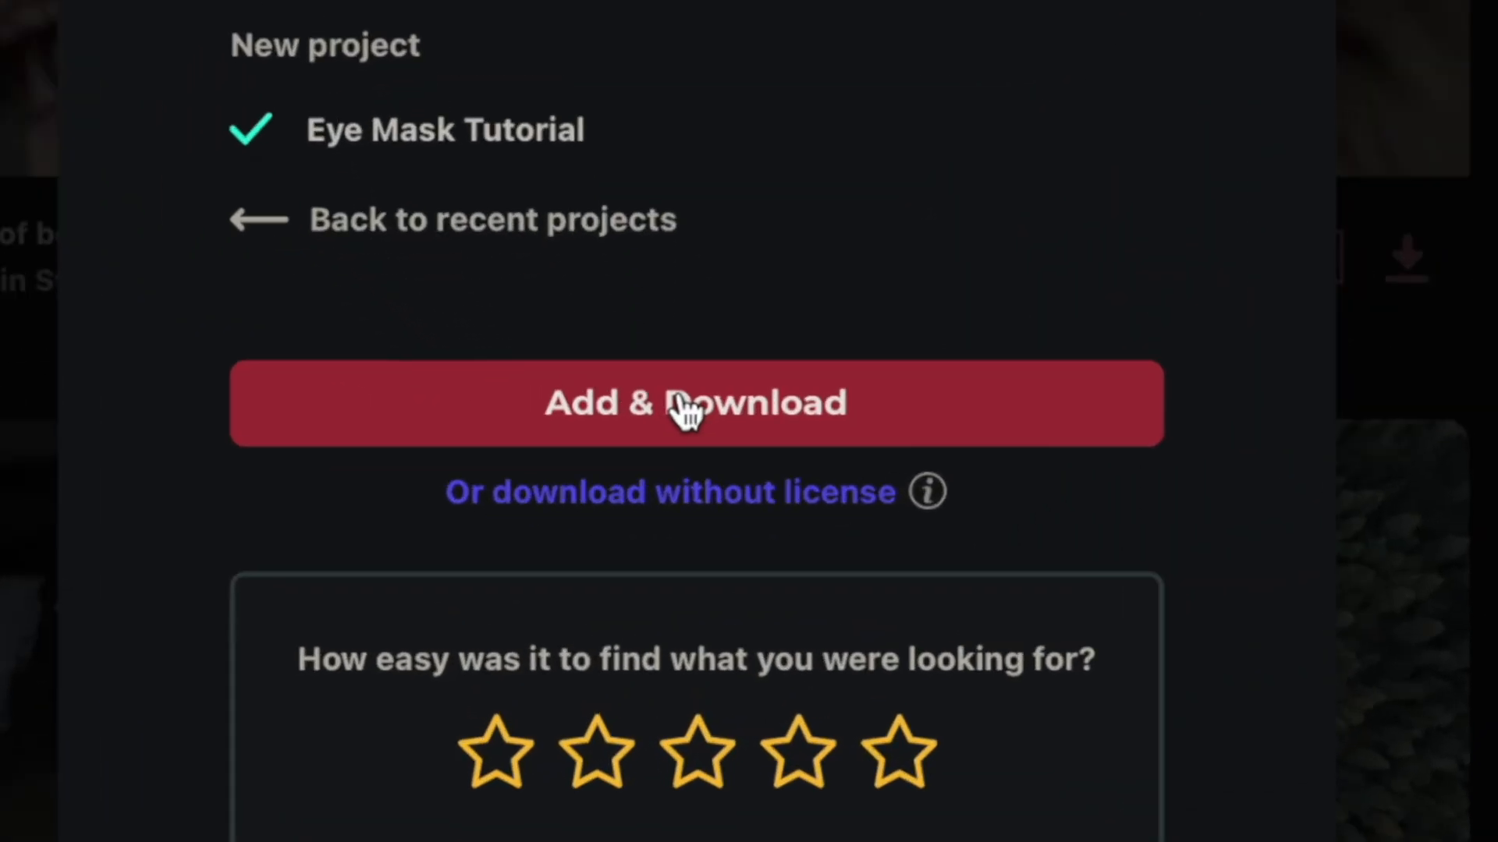
{"action": "left_click", "coordinate": [695, 403]}
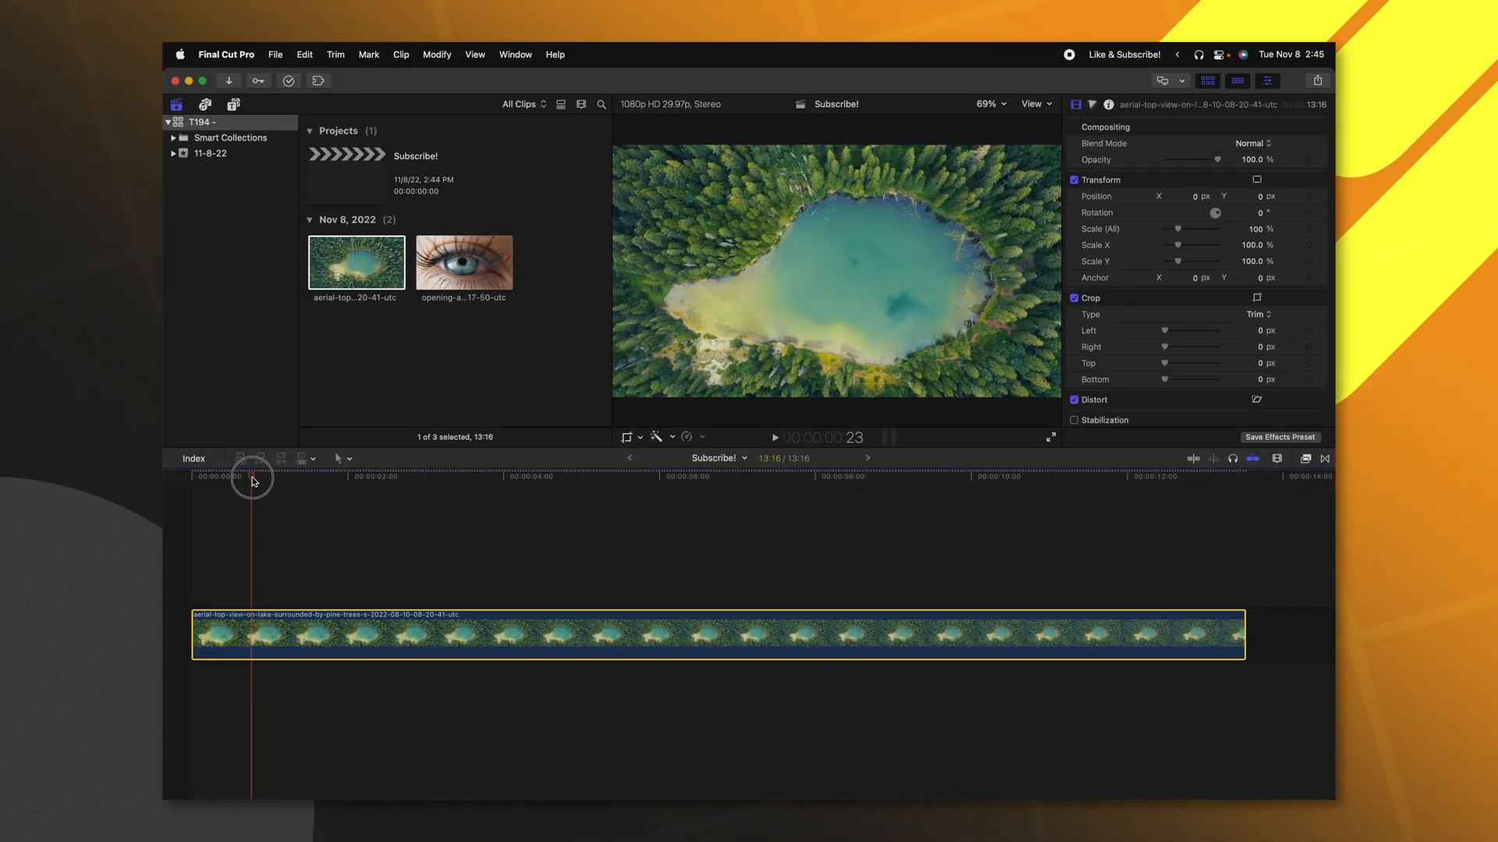
Step: Place the blinking-eye clip above the aerial lake shot and blade it in two with Cmd+B
{"action": "left_click_drag", "start_coordinate": [462, 262], "coordinate": [253, 551]}
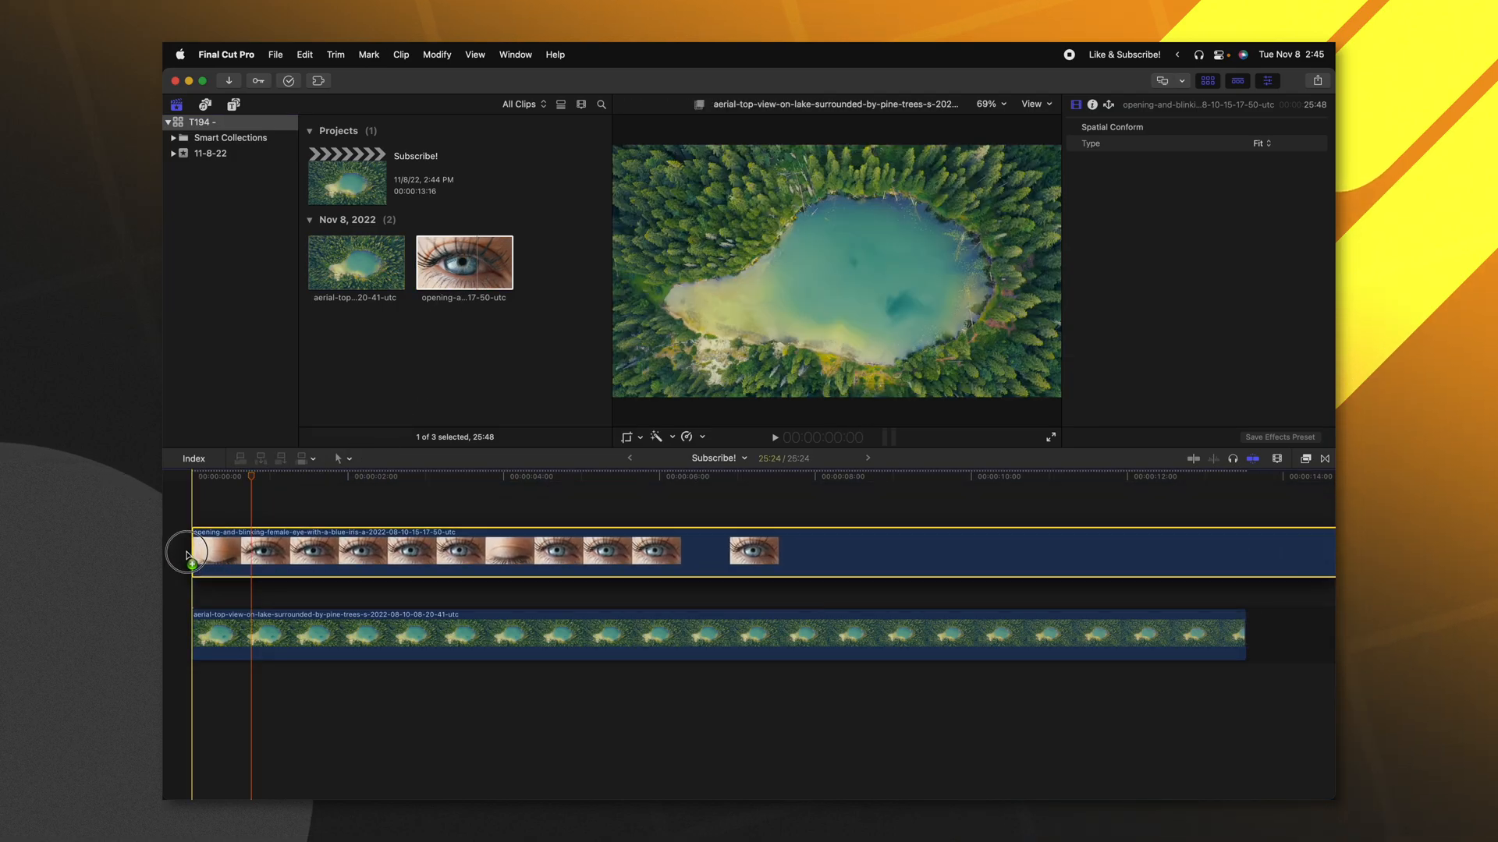
{"action": "left_click", "coordinate": [220, 573]}
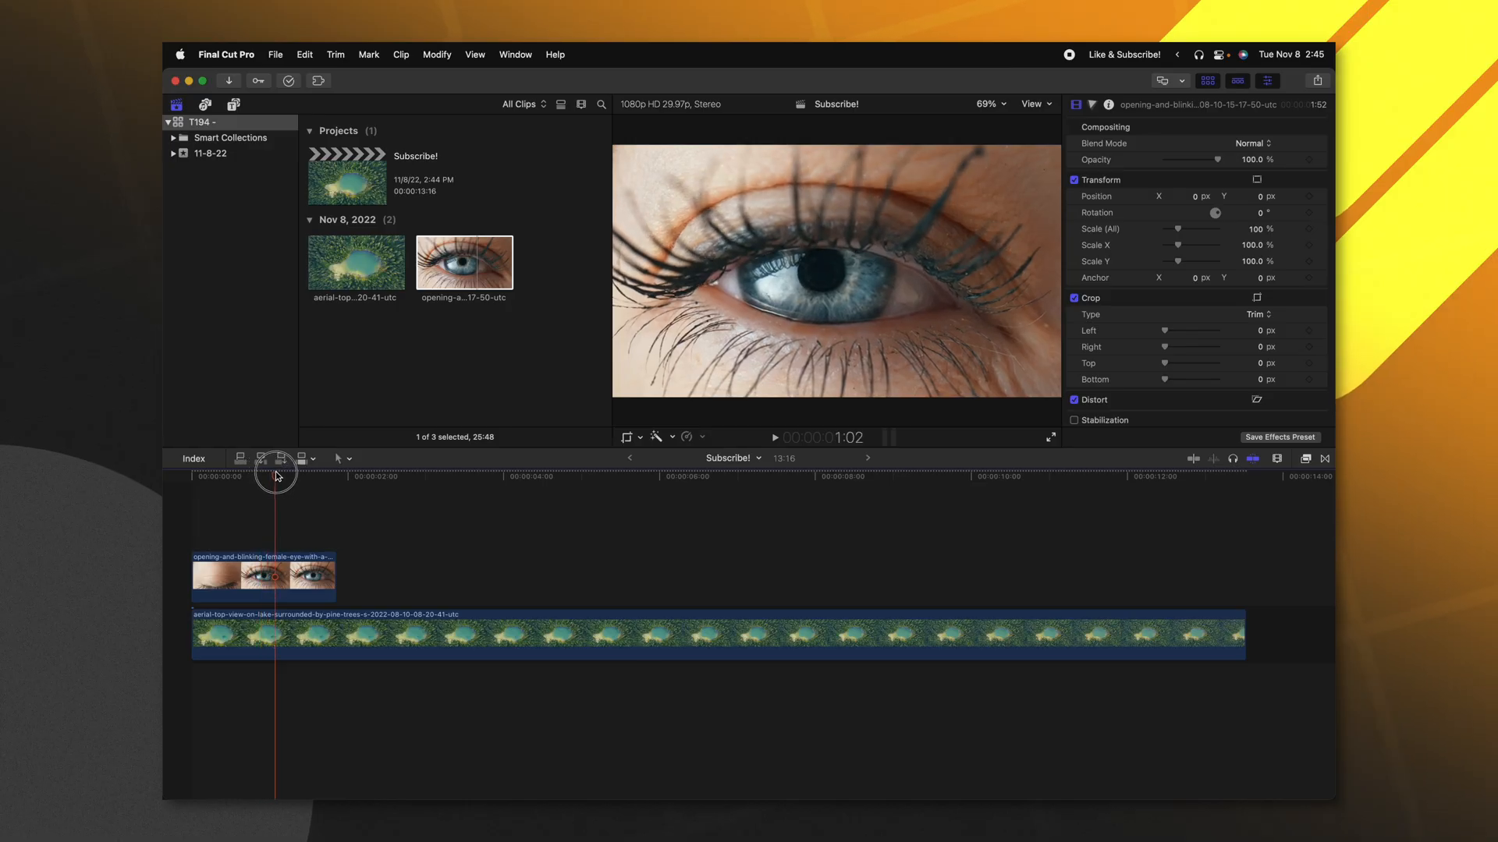
{"action": "left_click", "coordinate": [263, 574]}
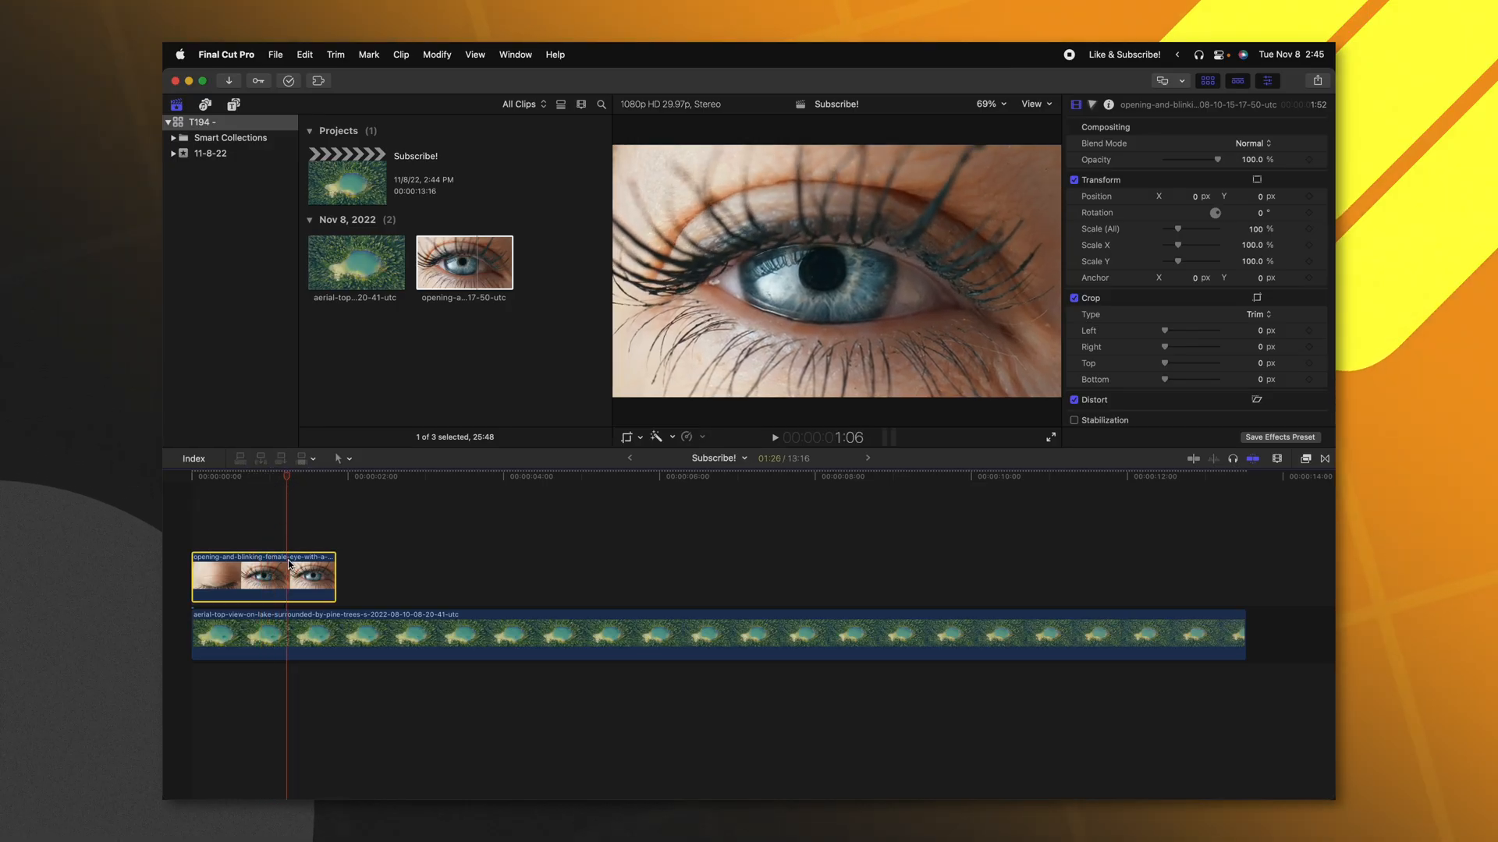
{"action": "key", "text": "cmd+b"}
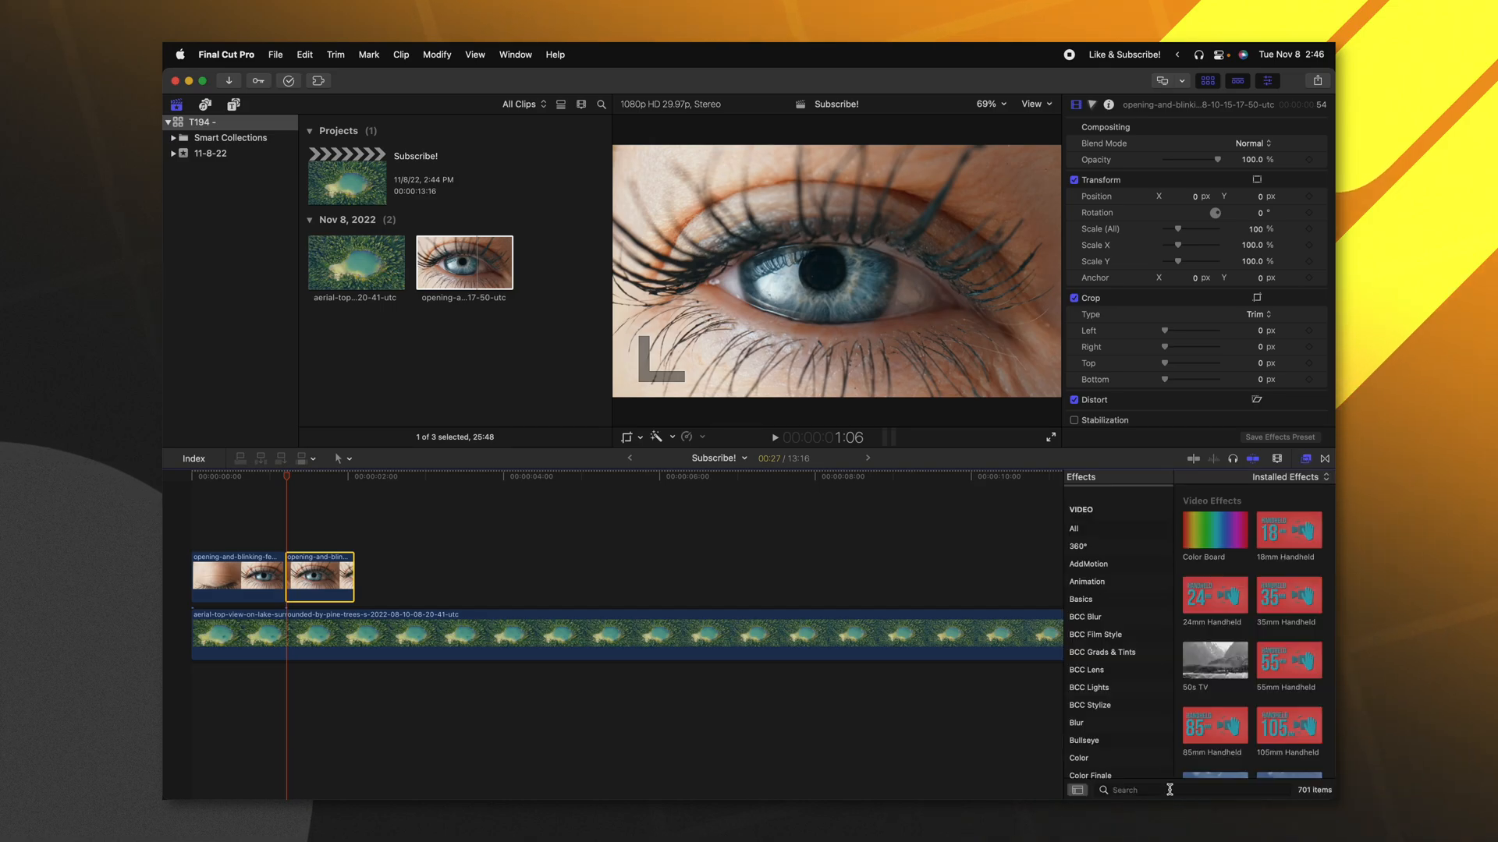
Step: Apply a Shape Mask to the second eye piece and drop its Fill Opacity to 0
{"action": "type", "text": "shape"}
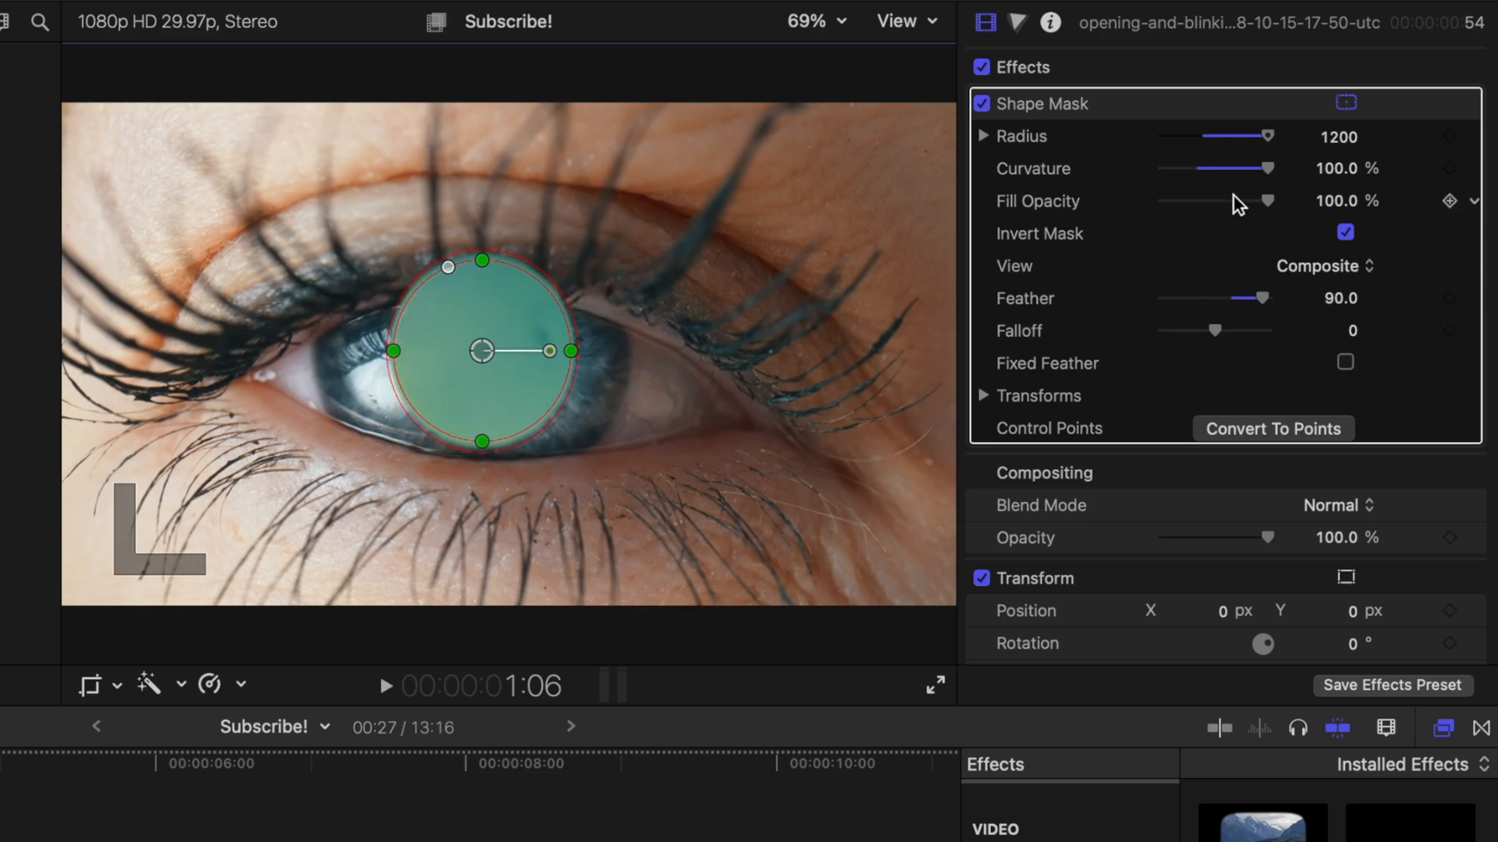
{"action": "left_click_drag", "start_coordinate": [1270, 201], "coordinate": [1161, 200]}
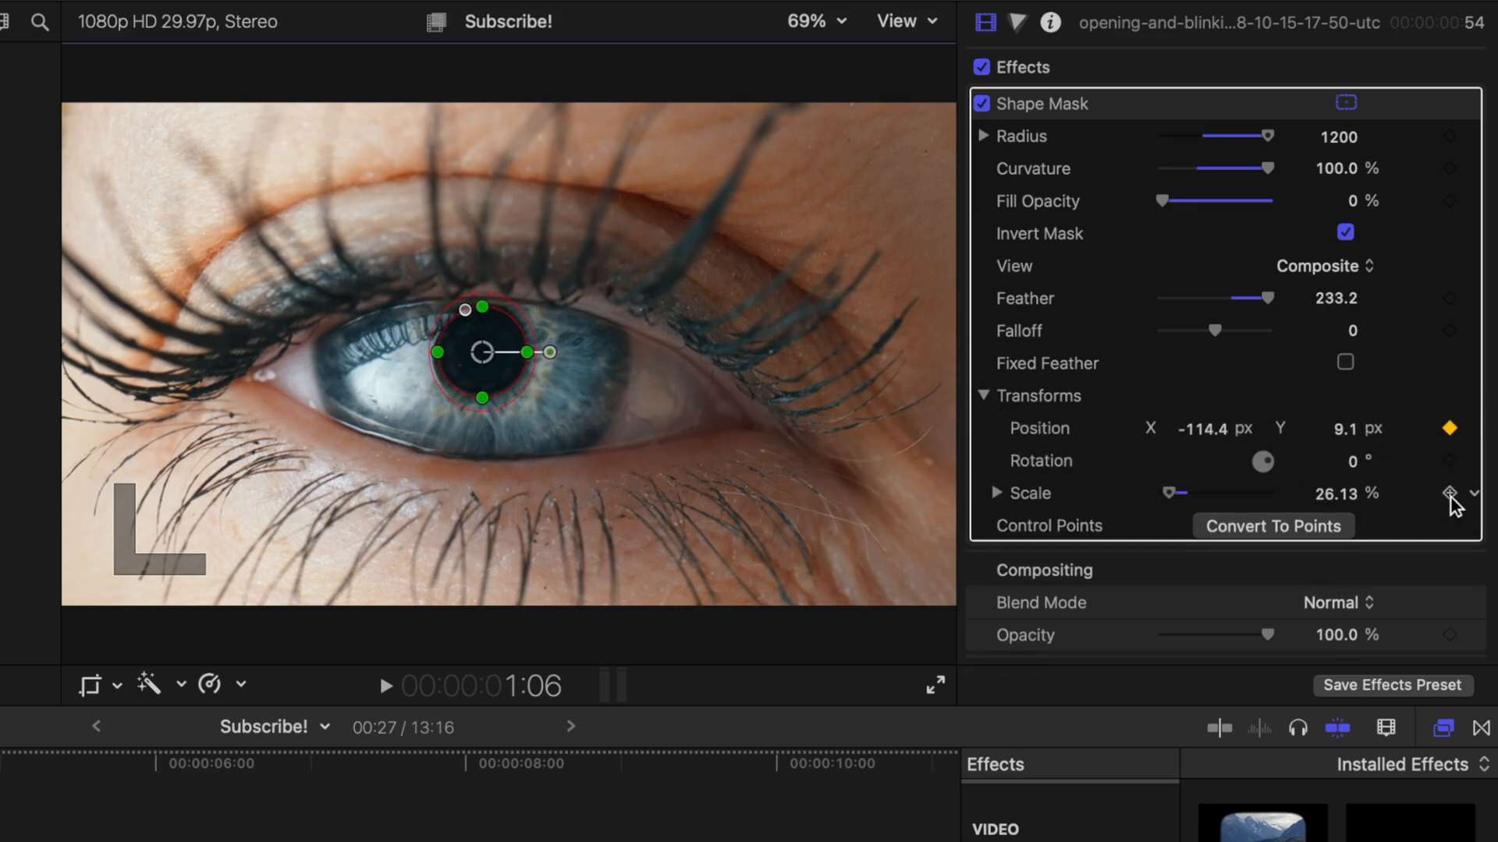
Step: Keyframe the mask scale, step forward a few frames, and recentre the circle over the pupil
{"action": "left_click", "coordinate": [1450, 494]}
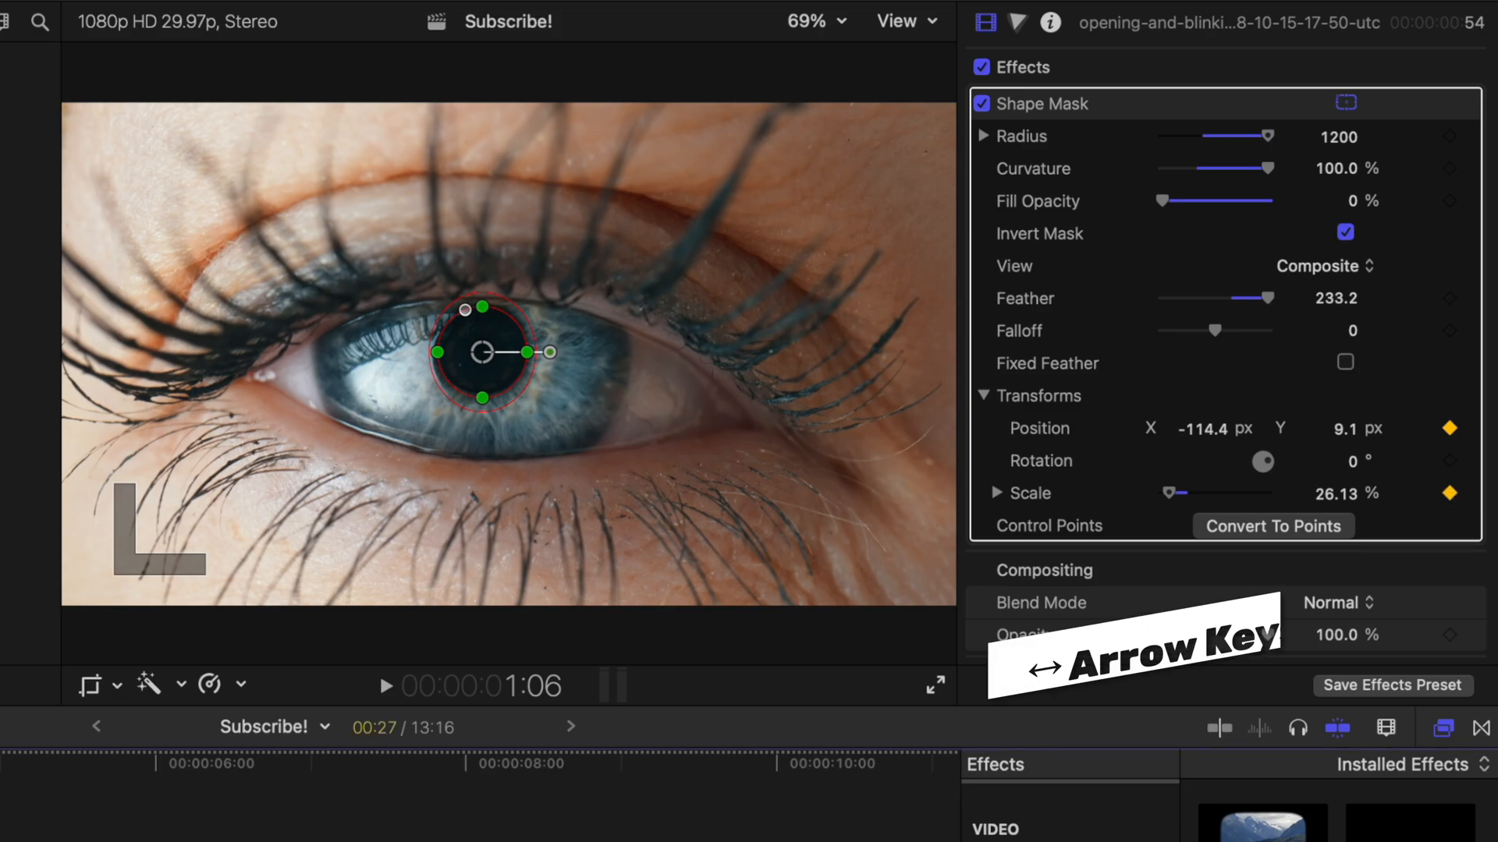
{"action": "key", "text": "right"}
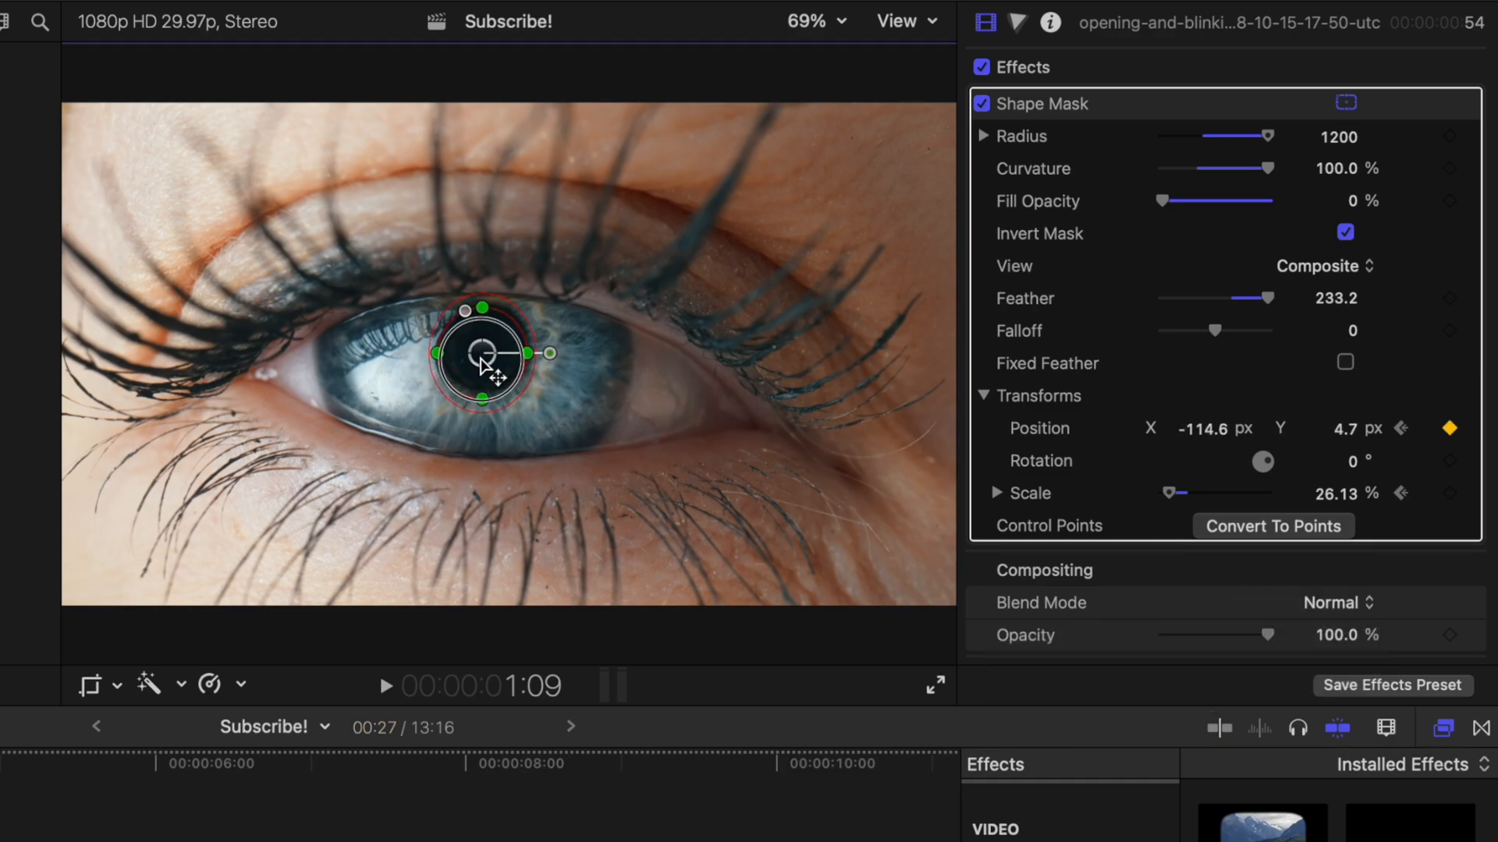
{"action": "left_click_drag", "start_coordinate": [485, 361], "coordinate": [486, 350]}
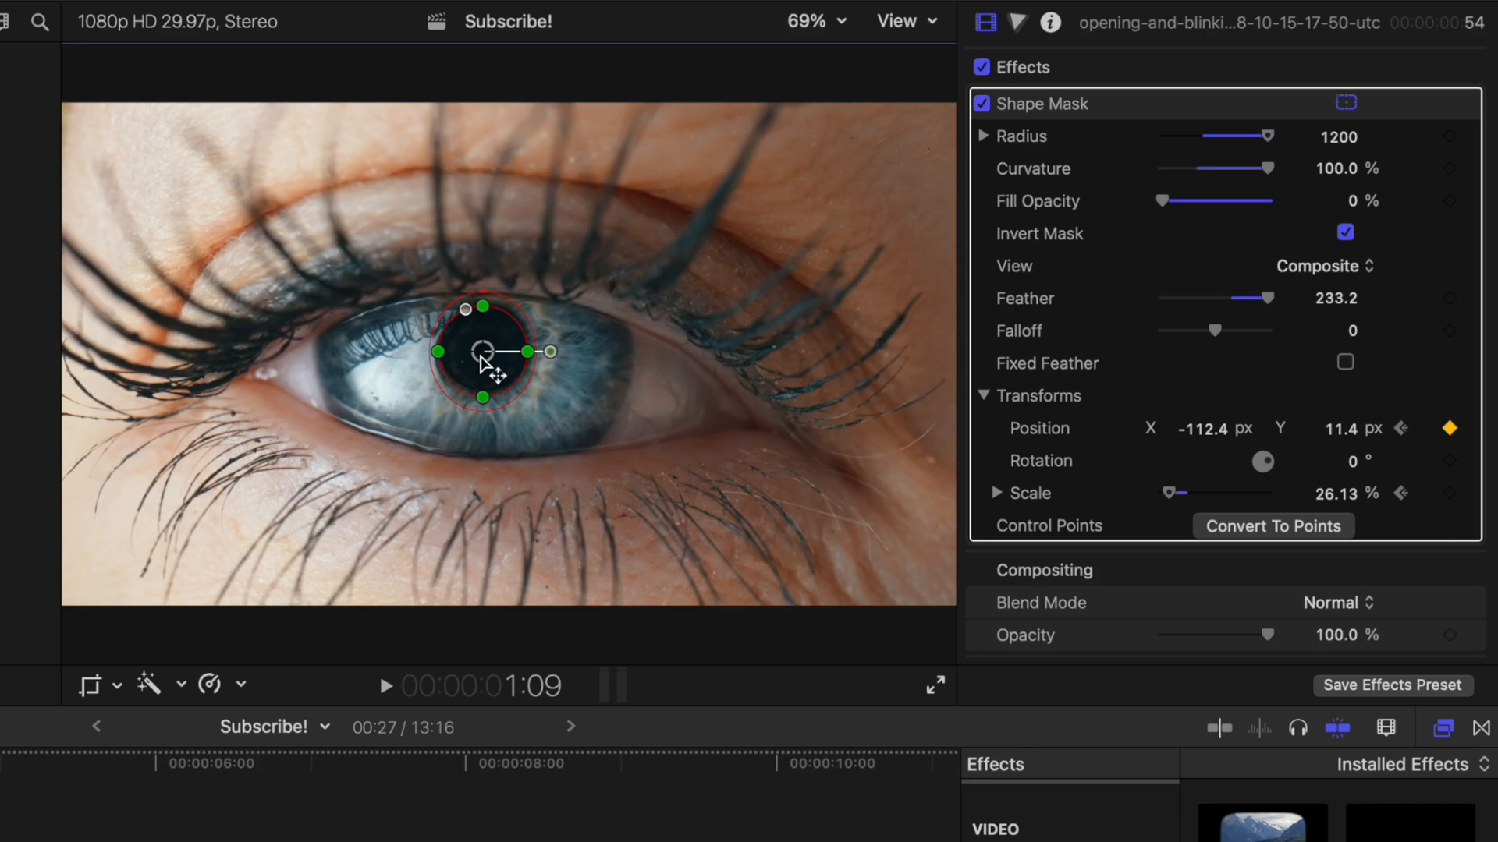
{"action": "mouse_move", "coordinate": [494, 366]}
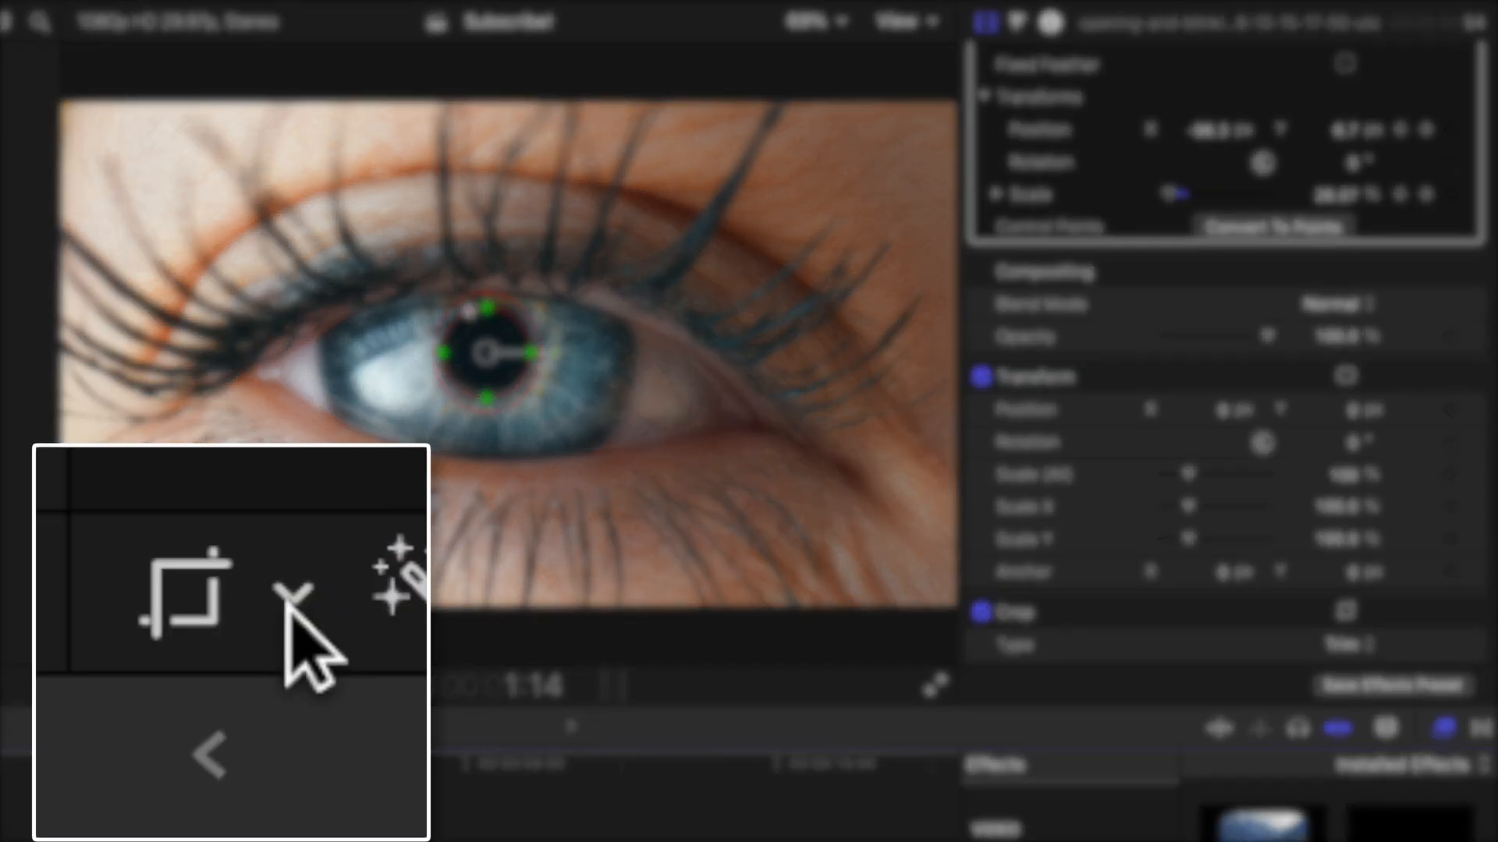
Step: Switch the eye clip's viewer framing to Crop with Ken Burns start and end frames
{"action": "left_click", "coordinate": [118, 685]}
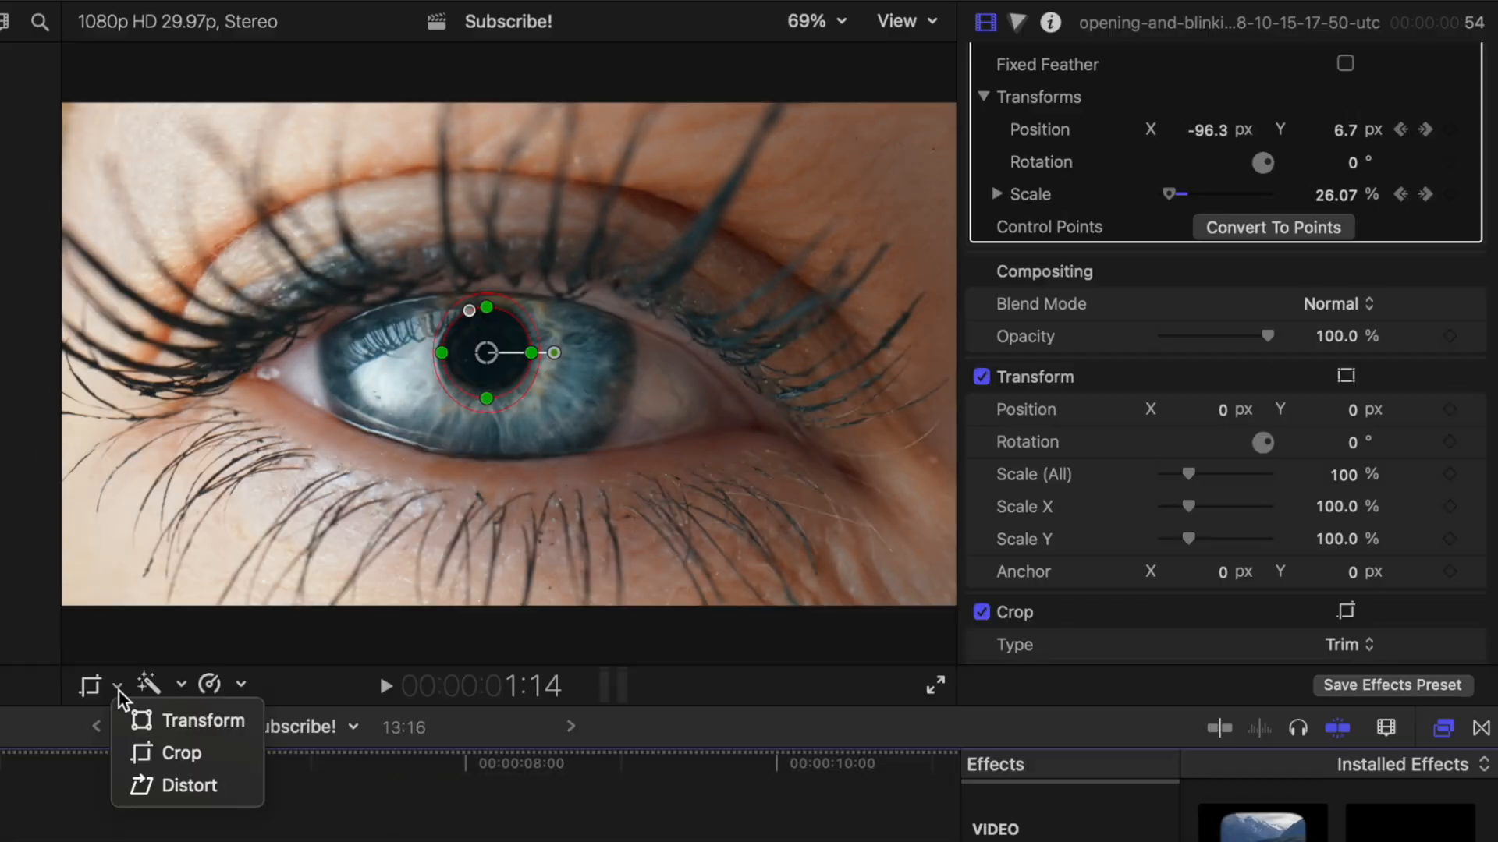
{"action": "left_click", "coordinate": [182, 753]}
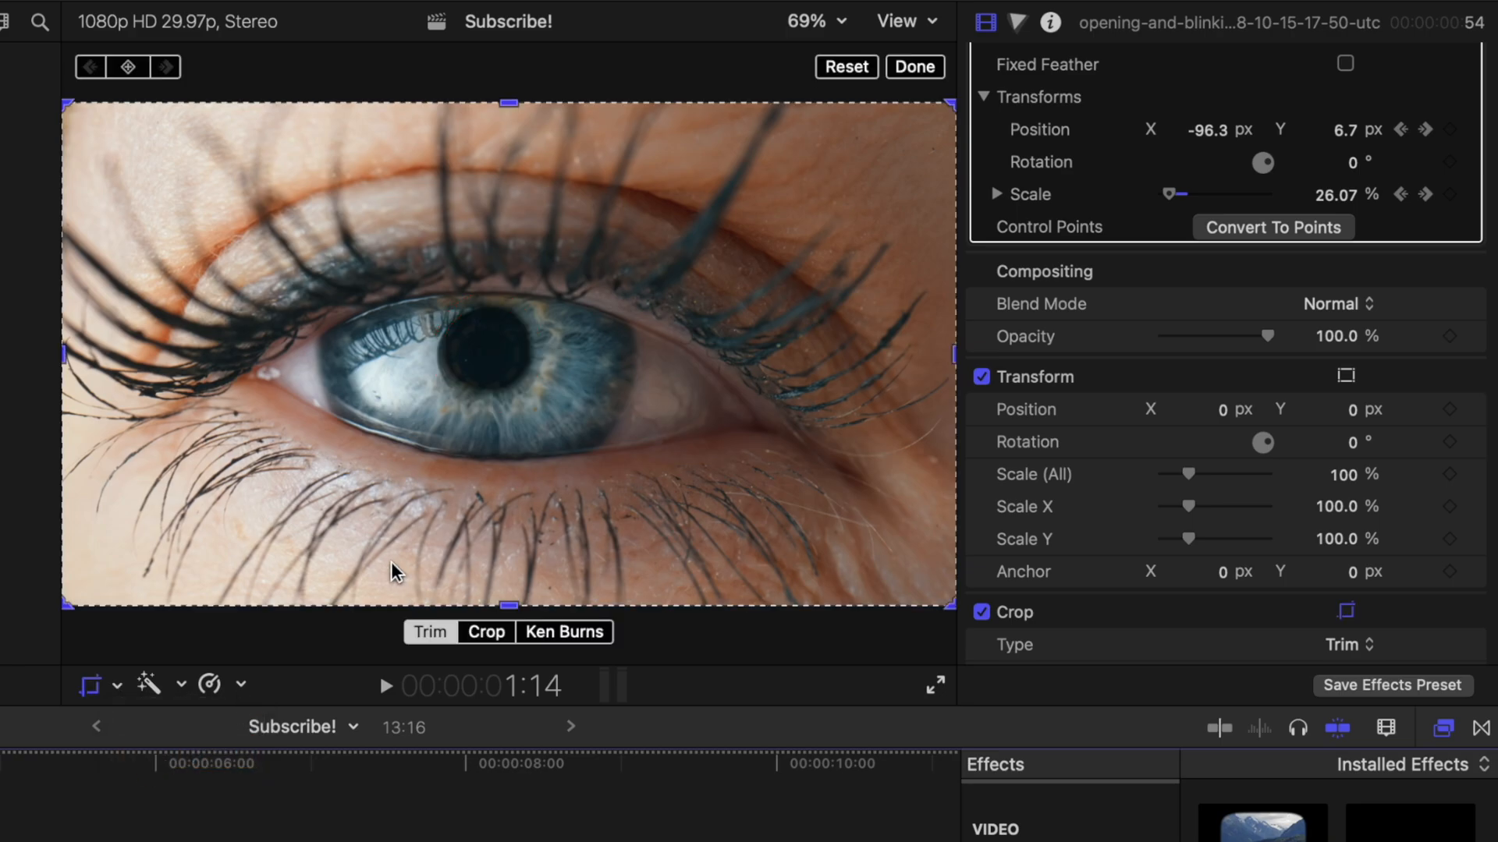
{"action": "key", "text": "shift+c"}
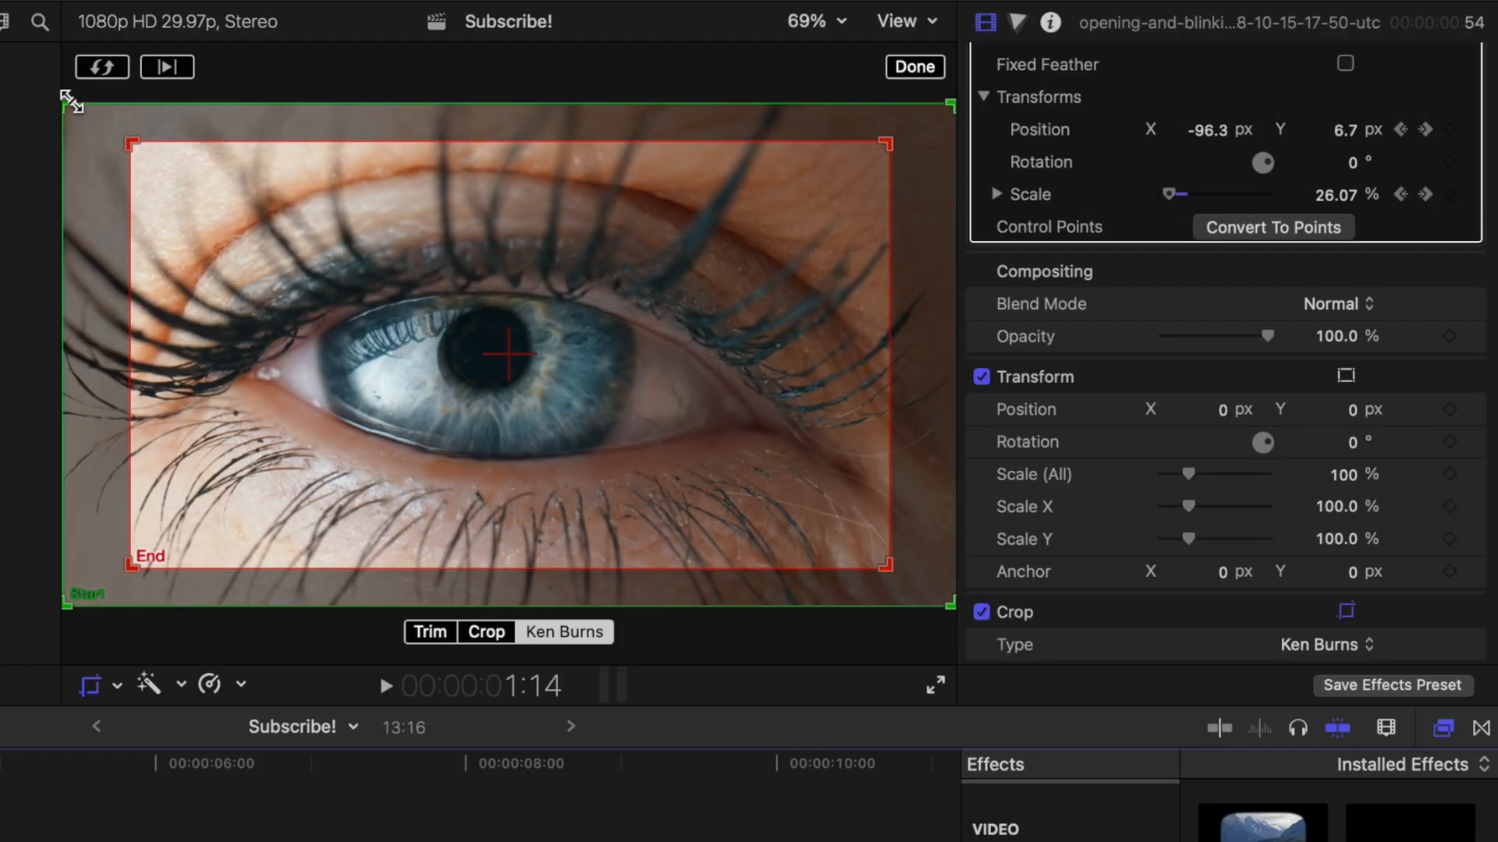
{"action": "mouse_move", "coordinate": [342, 200]}
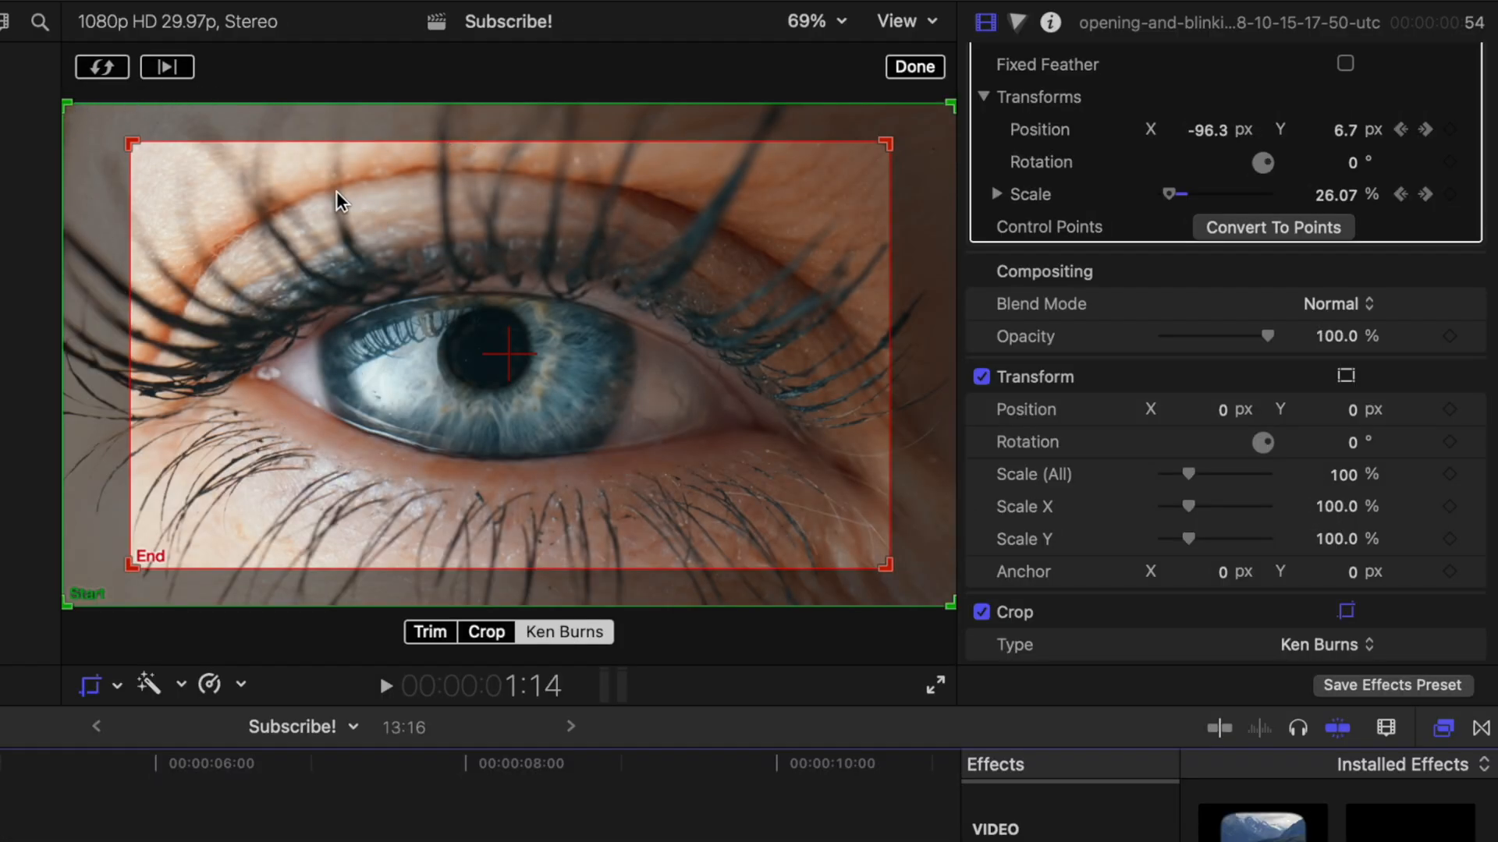
{"action": "mouse_move", "coordinate": [237, 150]}
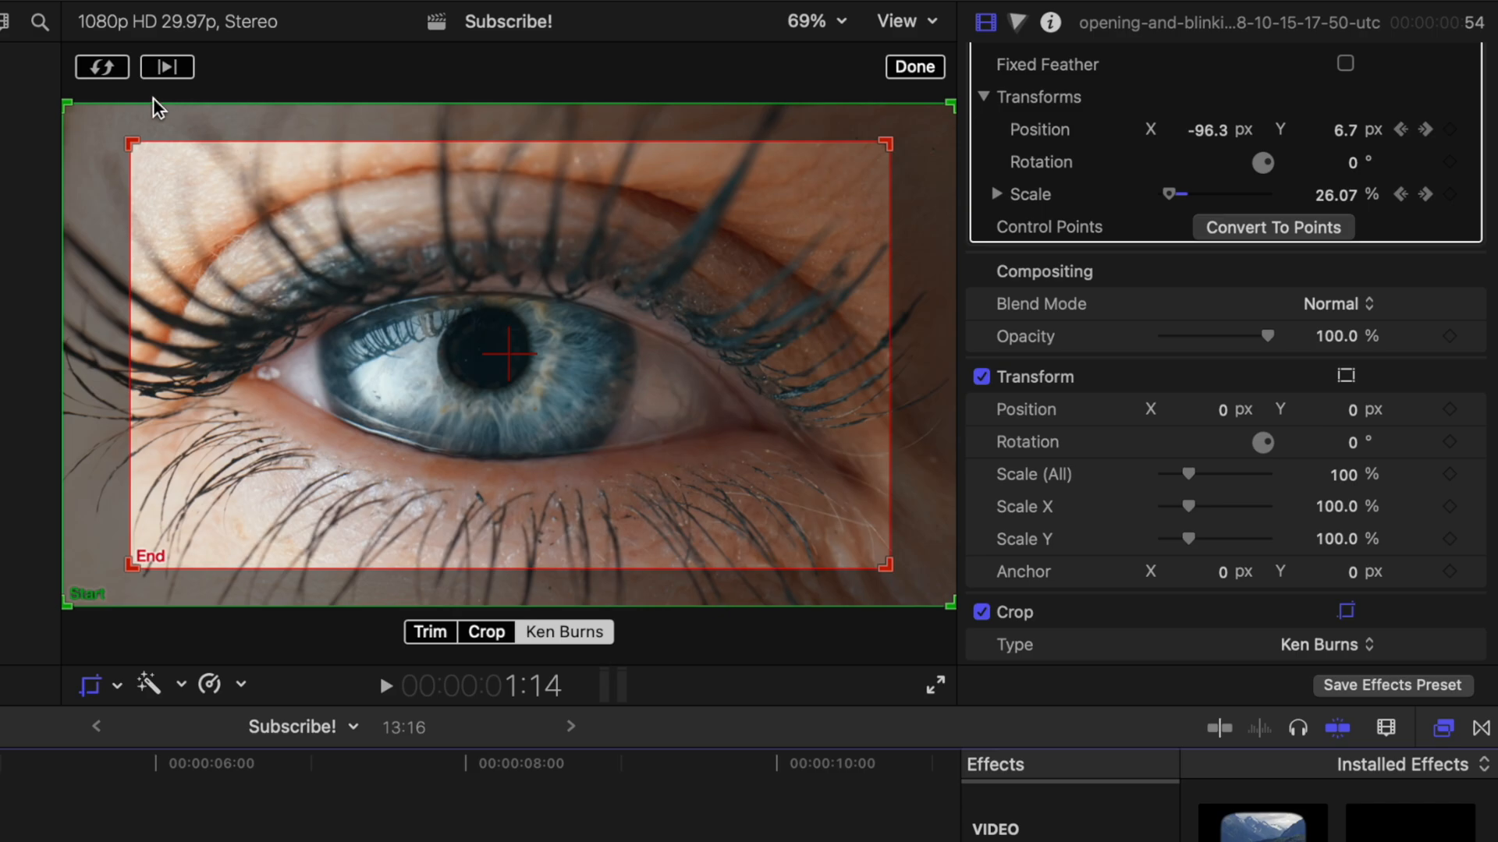
{"action": "left_click", "coordinate": [101, 67]}
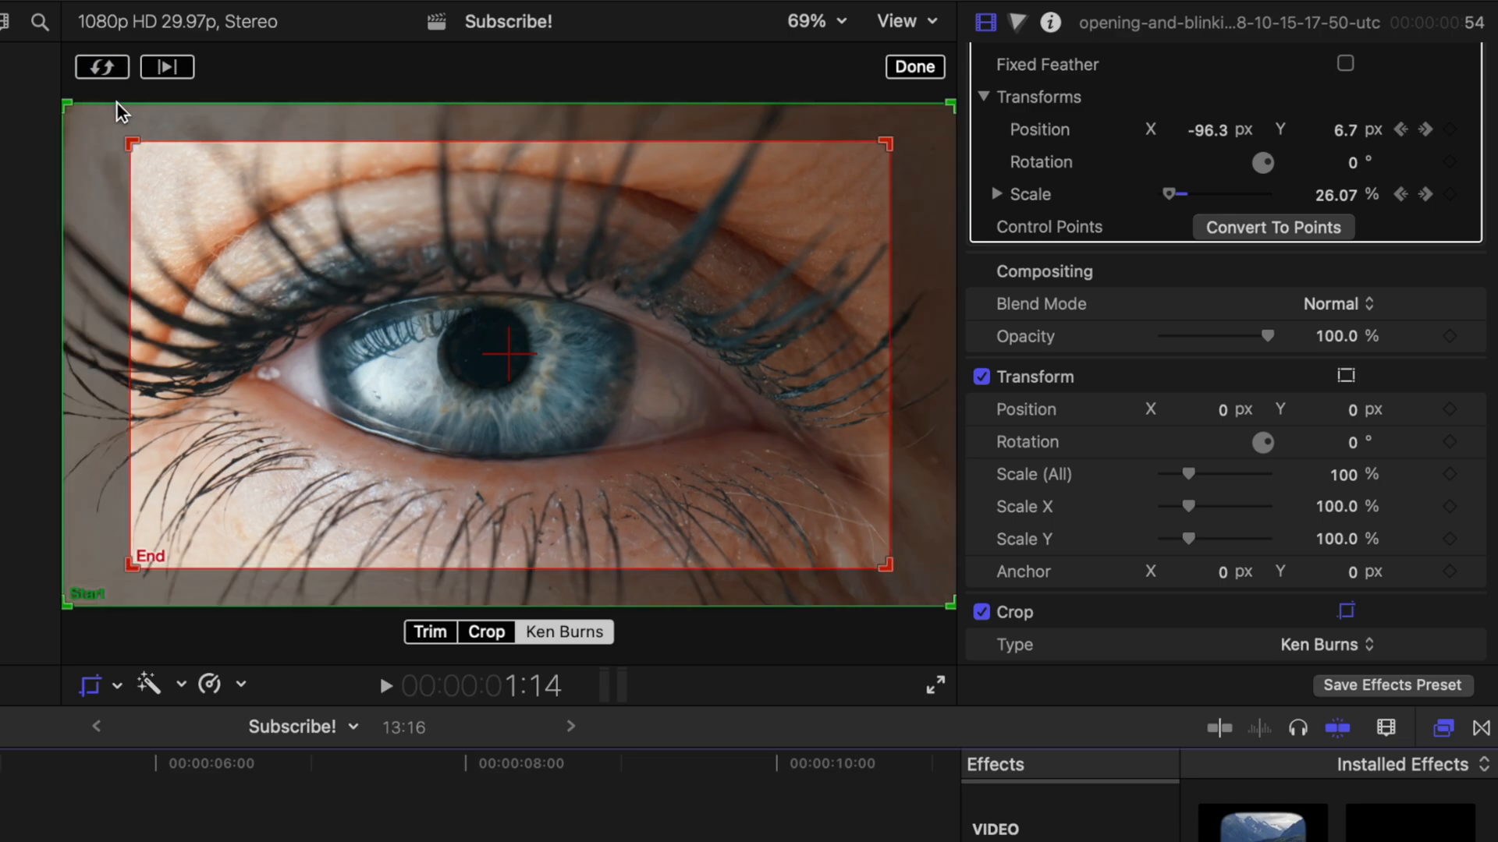
{"action": "mouse_move", "coordinate": [365, 306]}
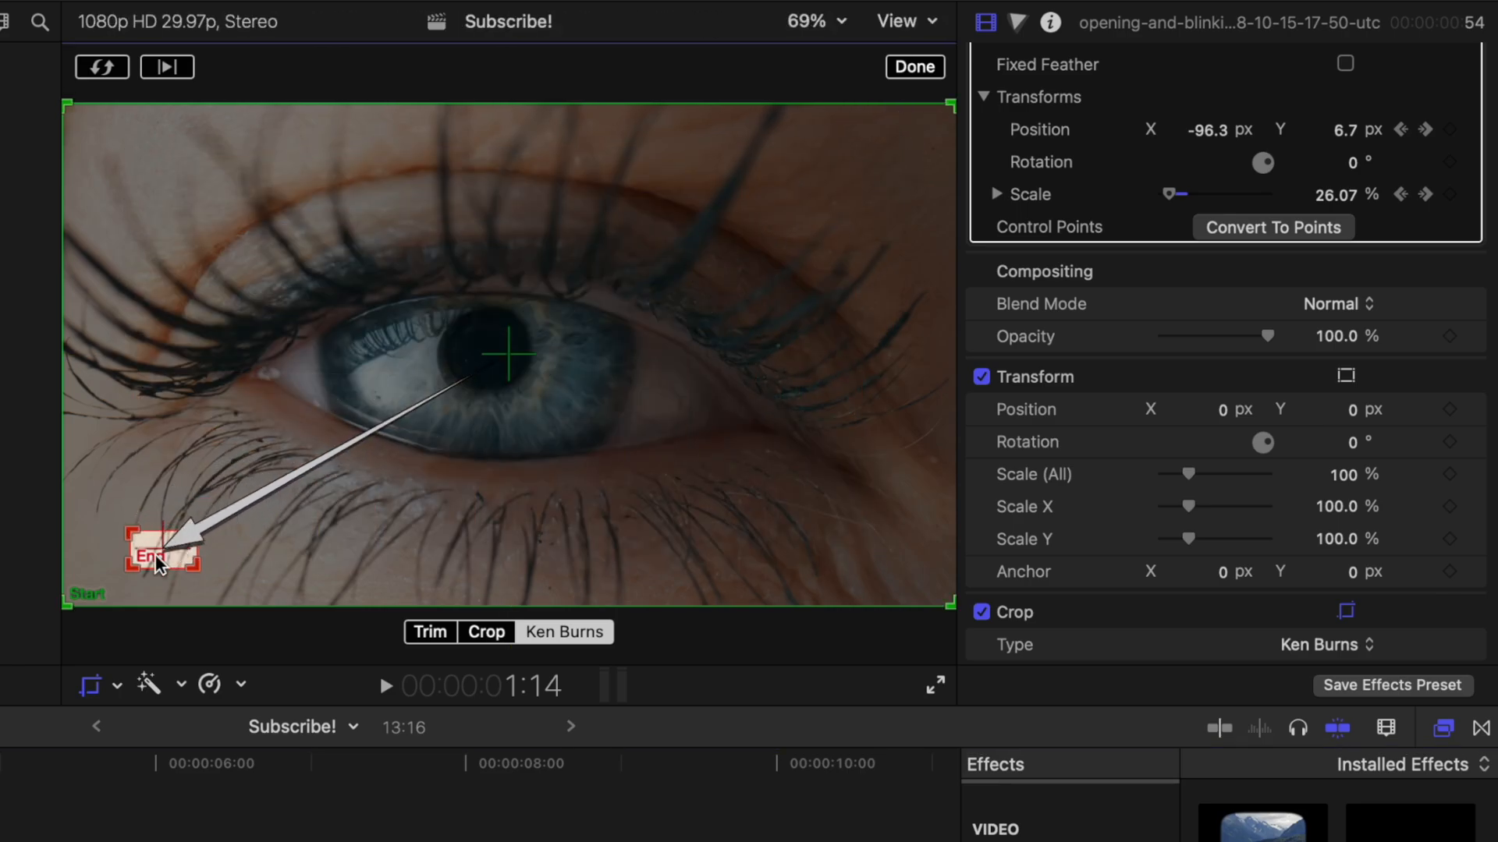
Step: Shrink the Ken Burns end frame, centre it on the pupil, and confirm with Done
{"action": "left_click_drag", "start_coordinate": [157, 554], "coordinate": [478, 373]}
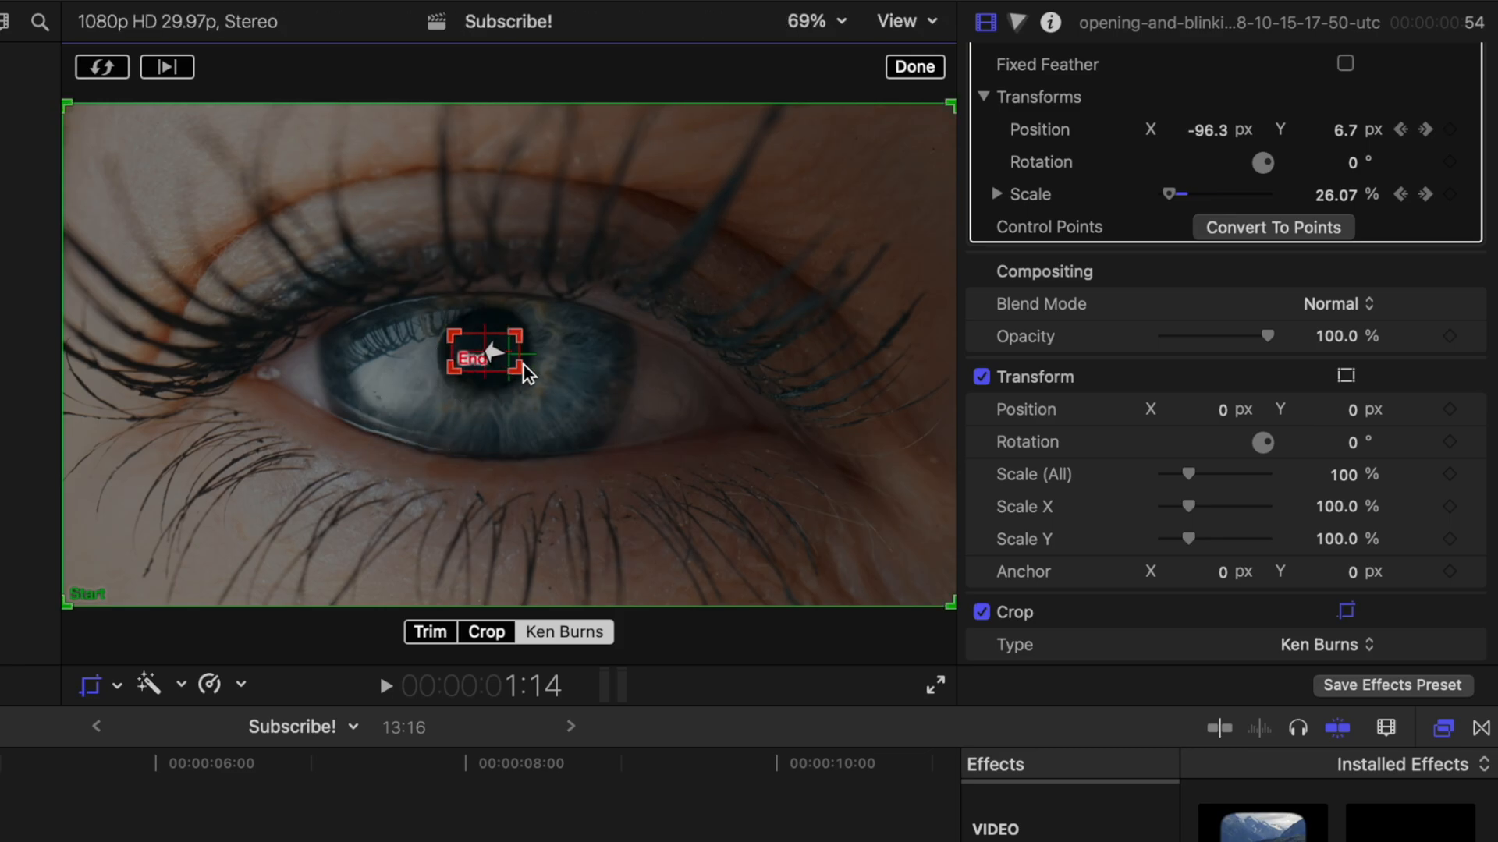
{"action": "left_click_drag", "start_coordinate": [485, 359], "coordinate": [511, 367]}
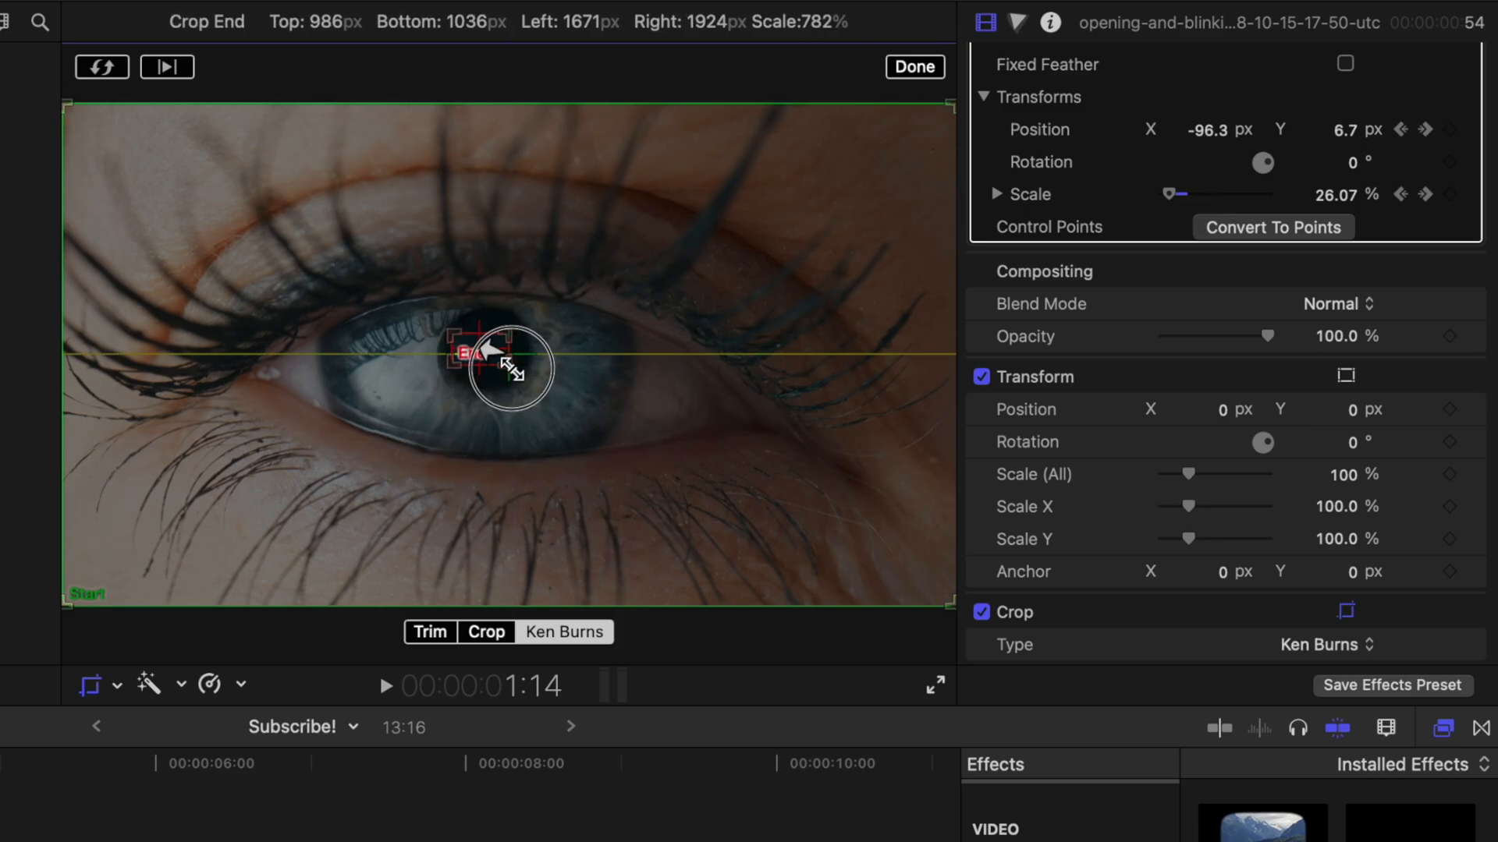
{"action": "left_click_drag", "start_coordinate": [511, 367], "coordinate": [478, 358]}
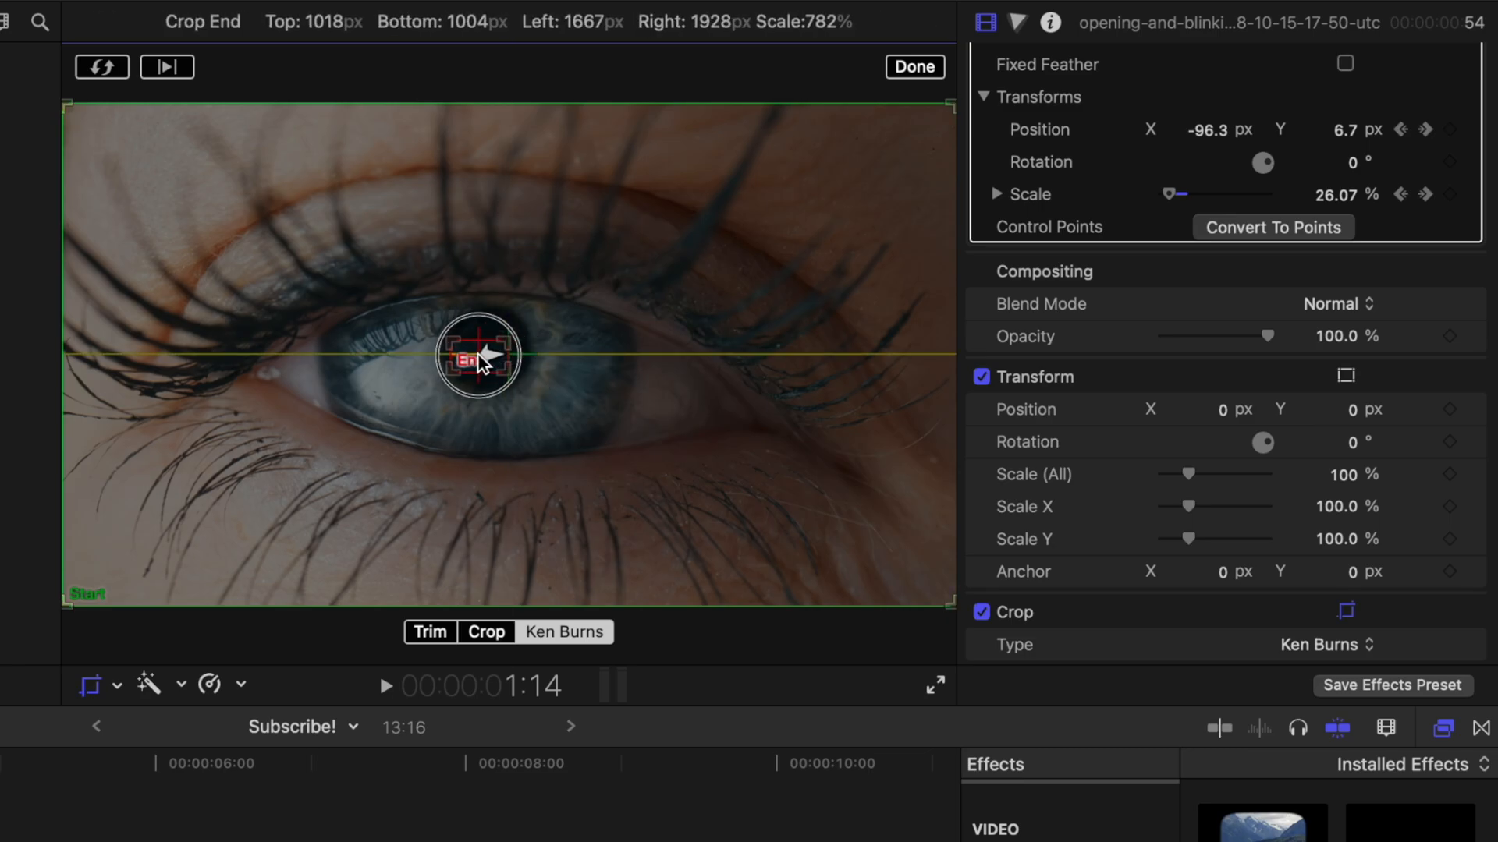
{"action": "left_click_drag", "start_coordinate": [477, 358], "coordinate": [523, 341]}
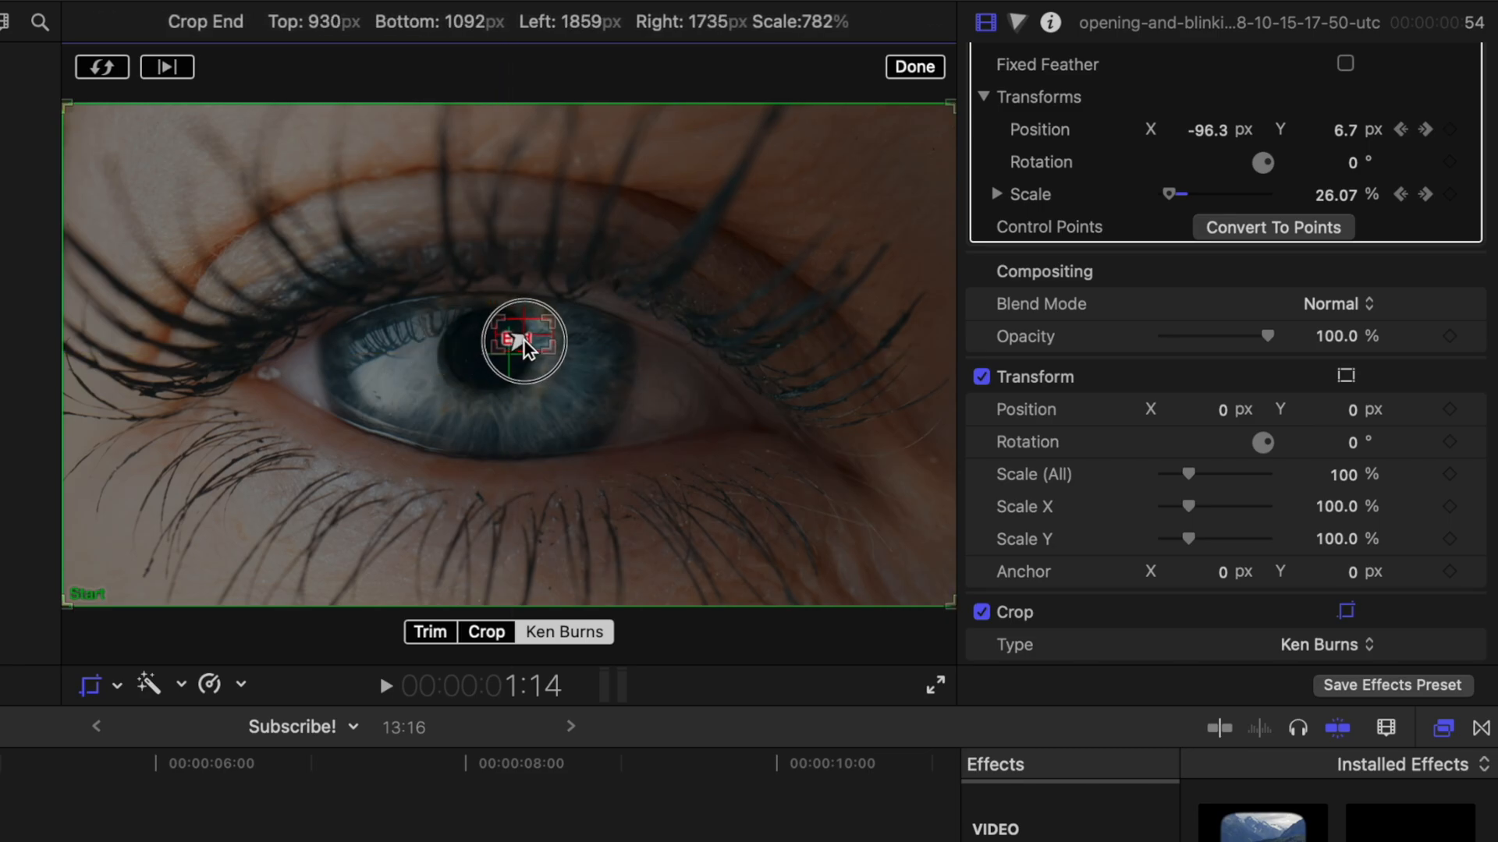
{"action": "left_click_drag", "start_coordinate": [524, 341], "coordinate": [487, 350]}
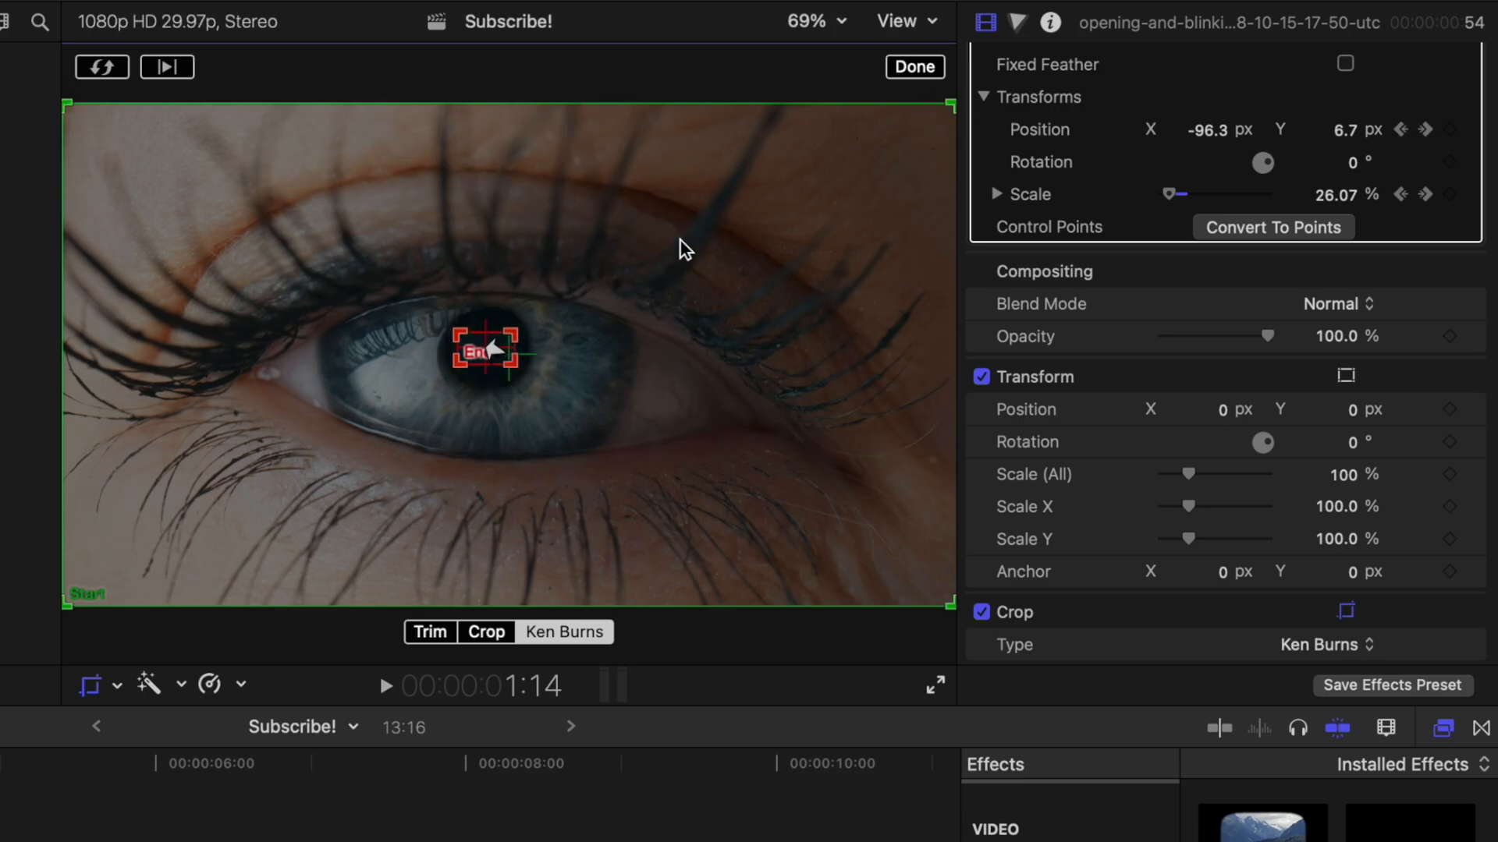
{"action": "left_click", "coordinate": [912, 67]}
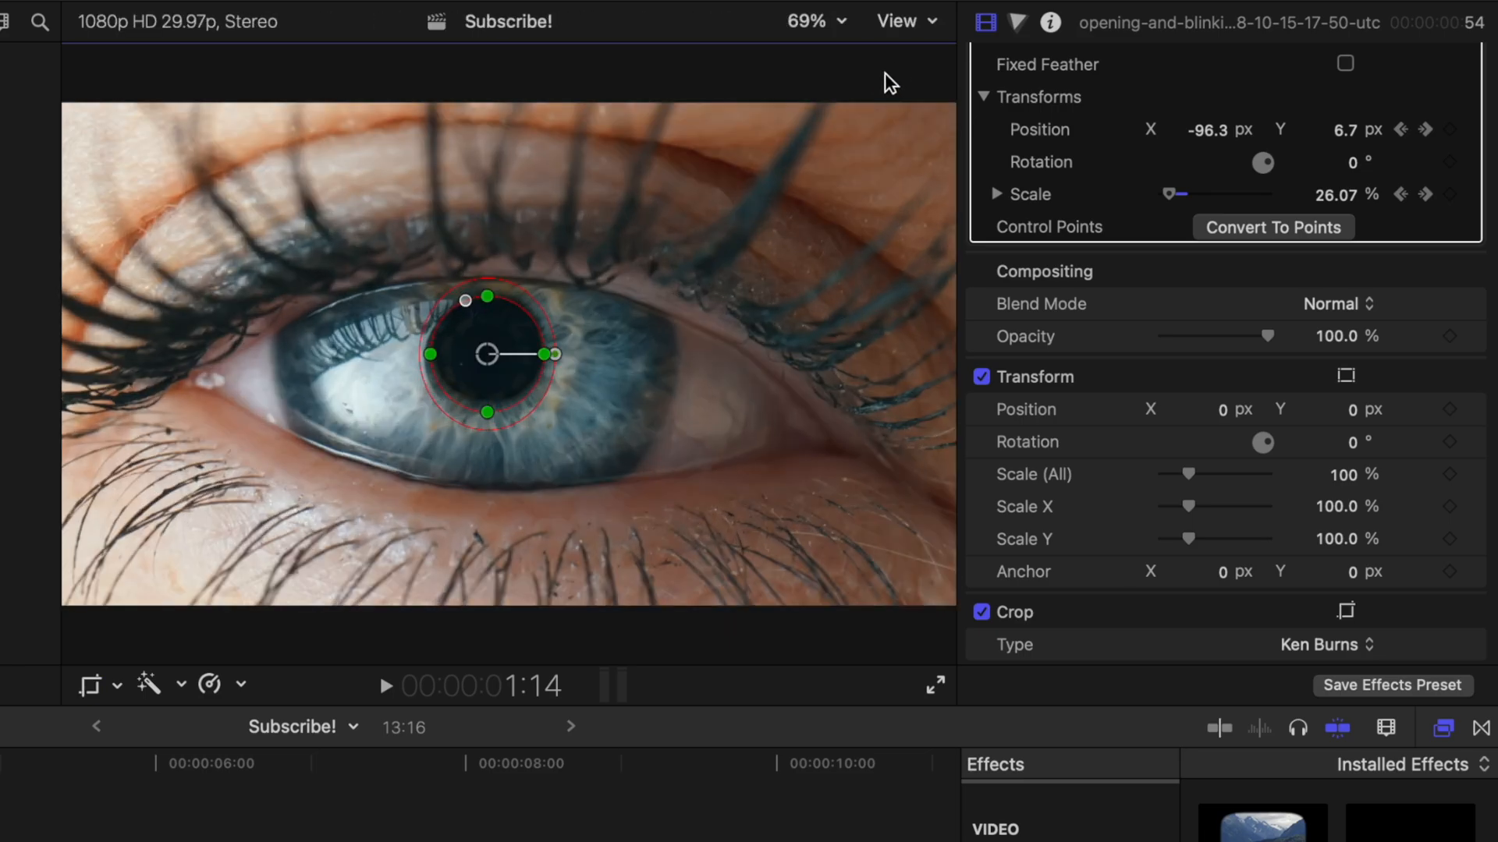
Step: Keyframe the mask Fill Opacity rising to 100% and play back the reveal
{"action": "left_click", "coordinate": [386, 686]}
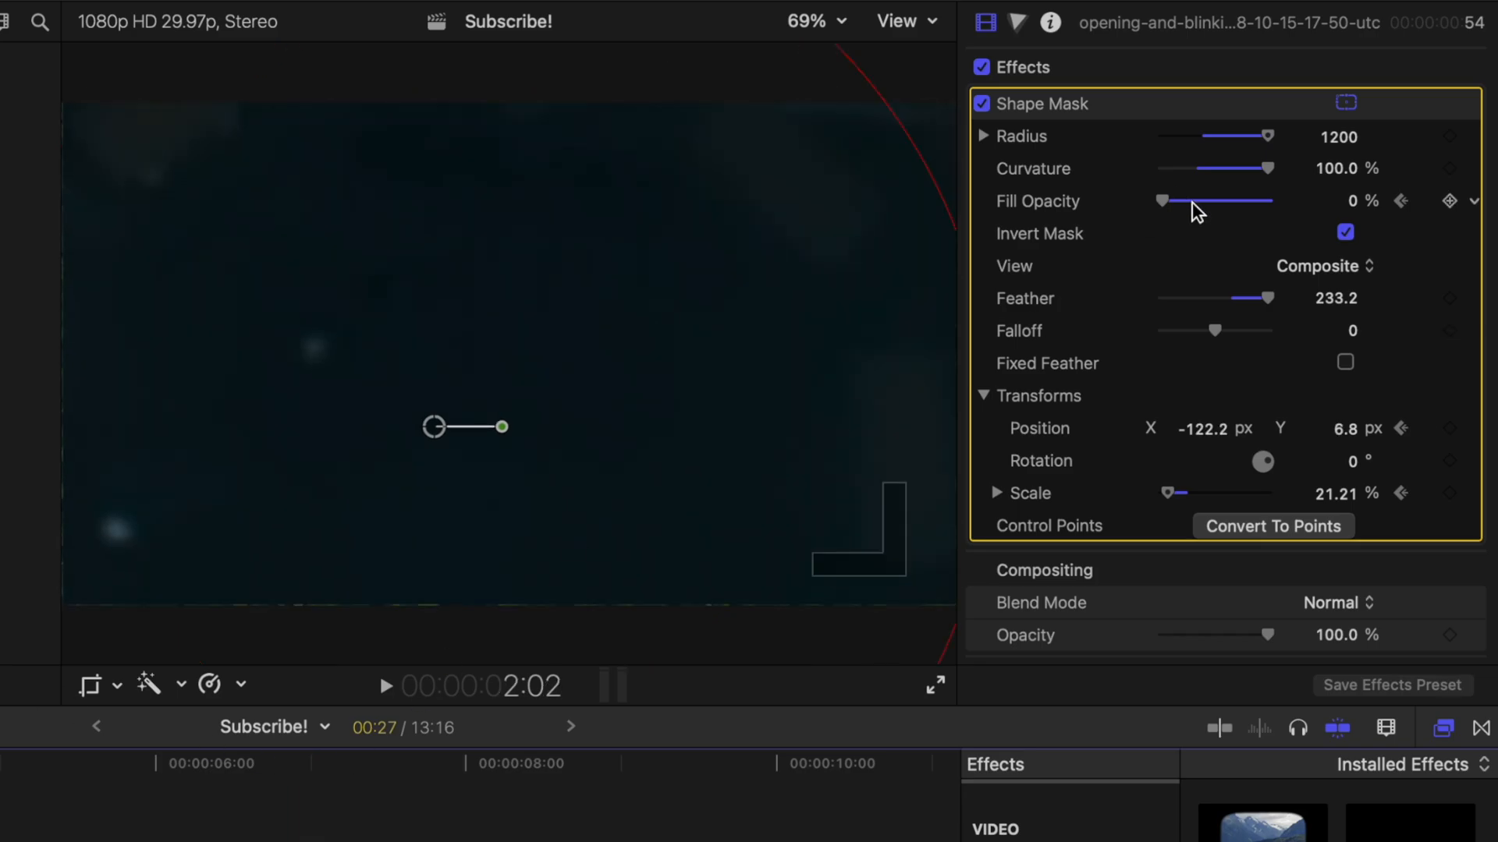
{"action": "left_click_drag", "start_coordinate": [1161, 201], "coordinate": [1265, 201]}
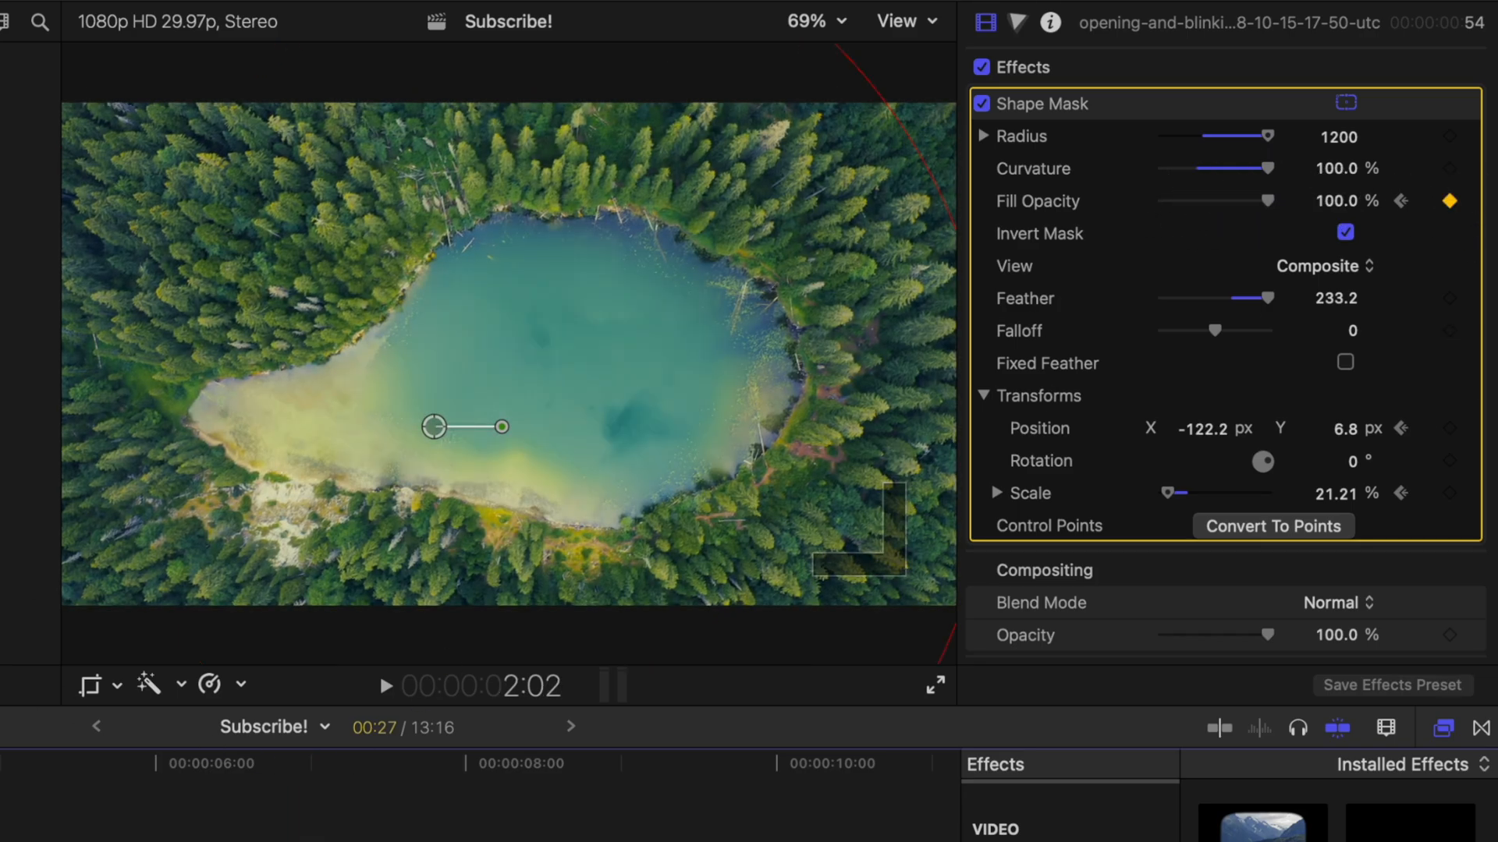
{"action": "left_click", "coordinate": [384, 686]}
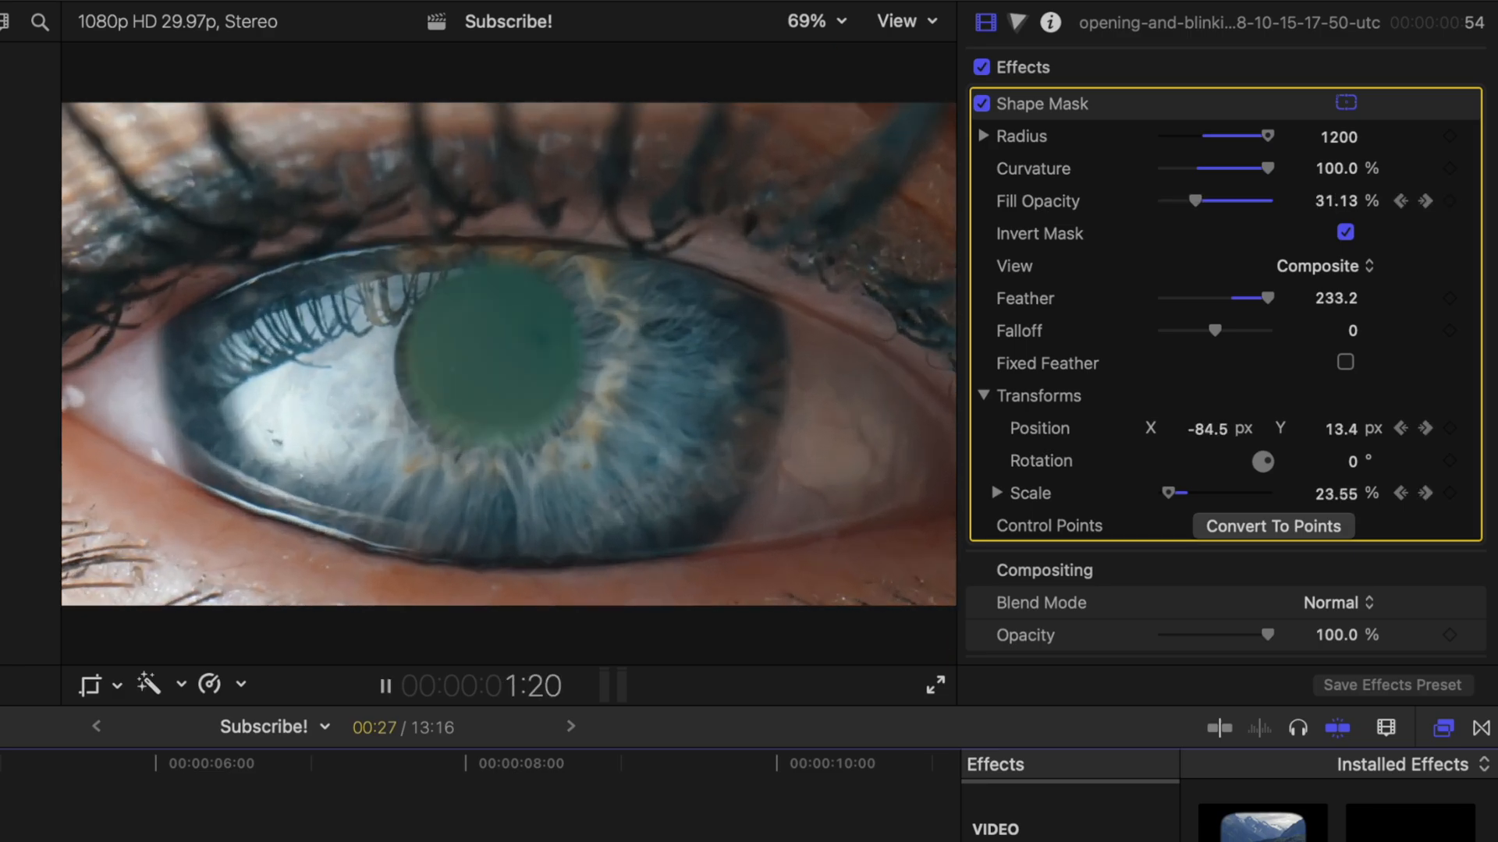
{"action": "left_click_drag", "start_coordinate": [1191, 200], "coordinate": [1158, 201]}
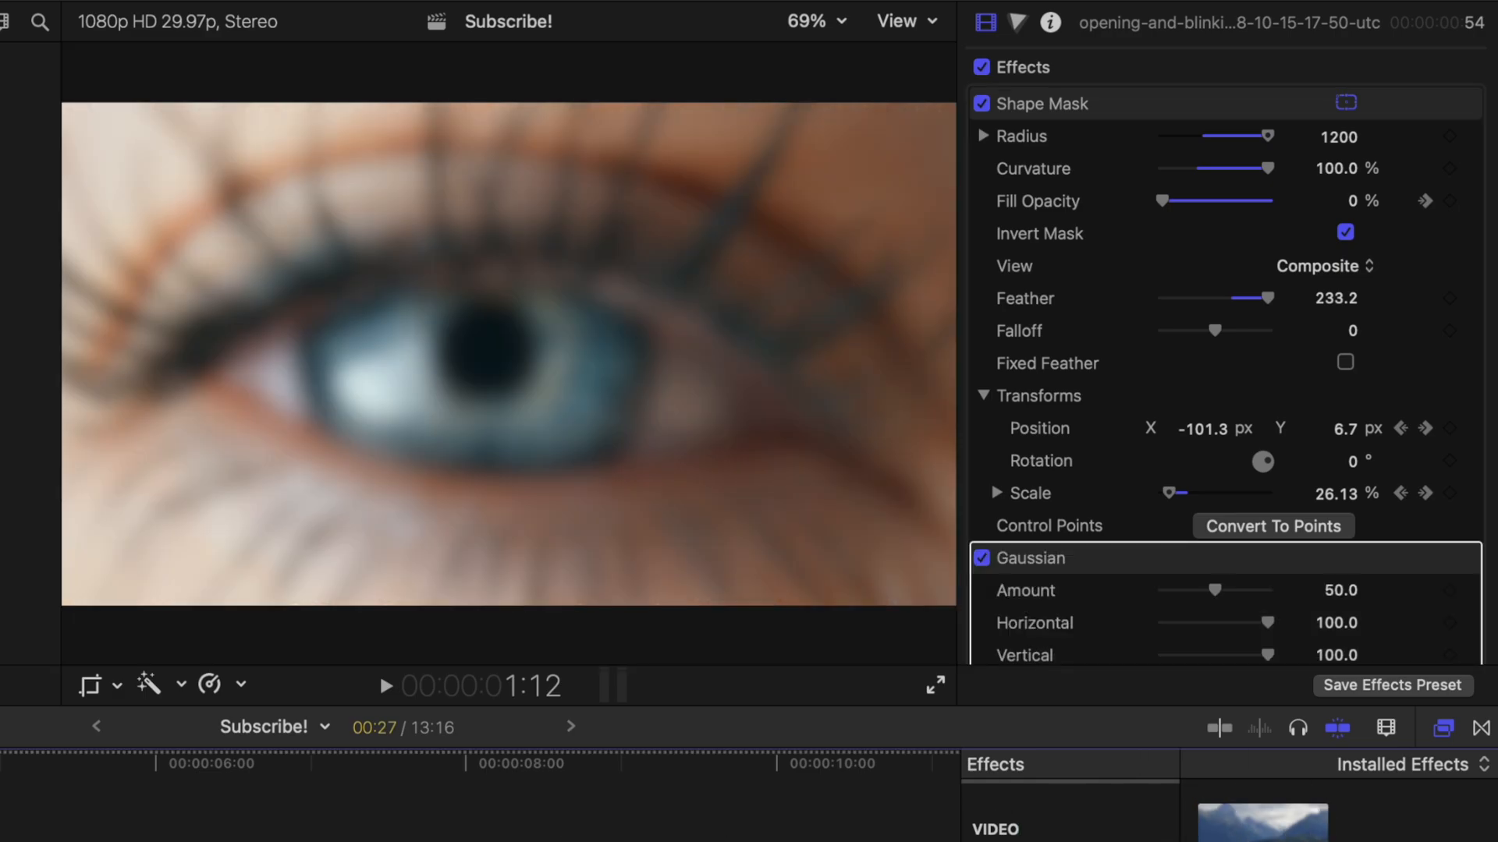
Step: Keyframe the eye clip's Gaussian blur Amount at 50, rising to 100 at the clip end
{"action": "left_click_drag", "start_coordinate": [1157, 200], "coordinate": [1227, 200]}
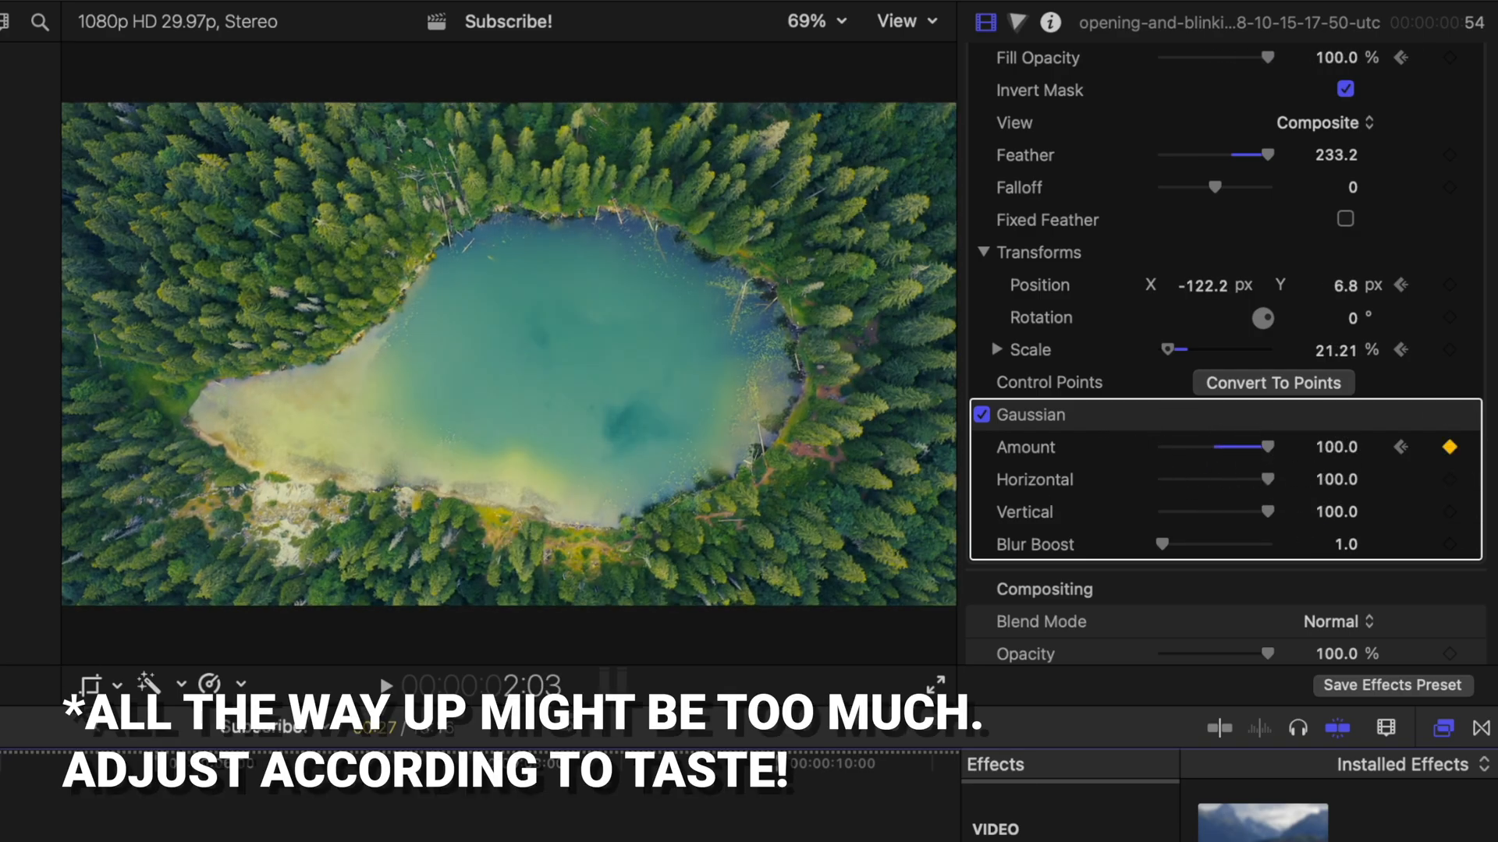
{"action": "left_click_drag", "start_coordinate": [1268, 447], "coordinate": [1233, 447]}
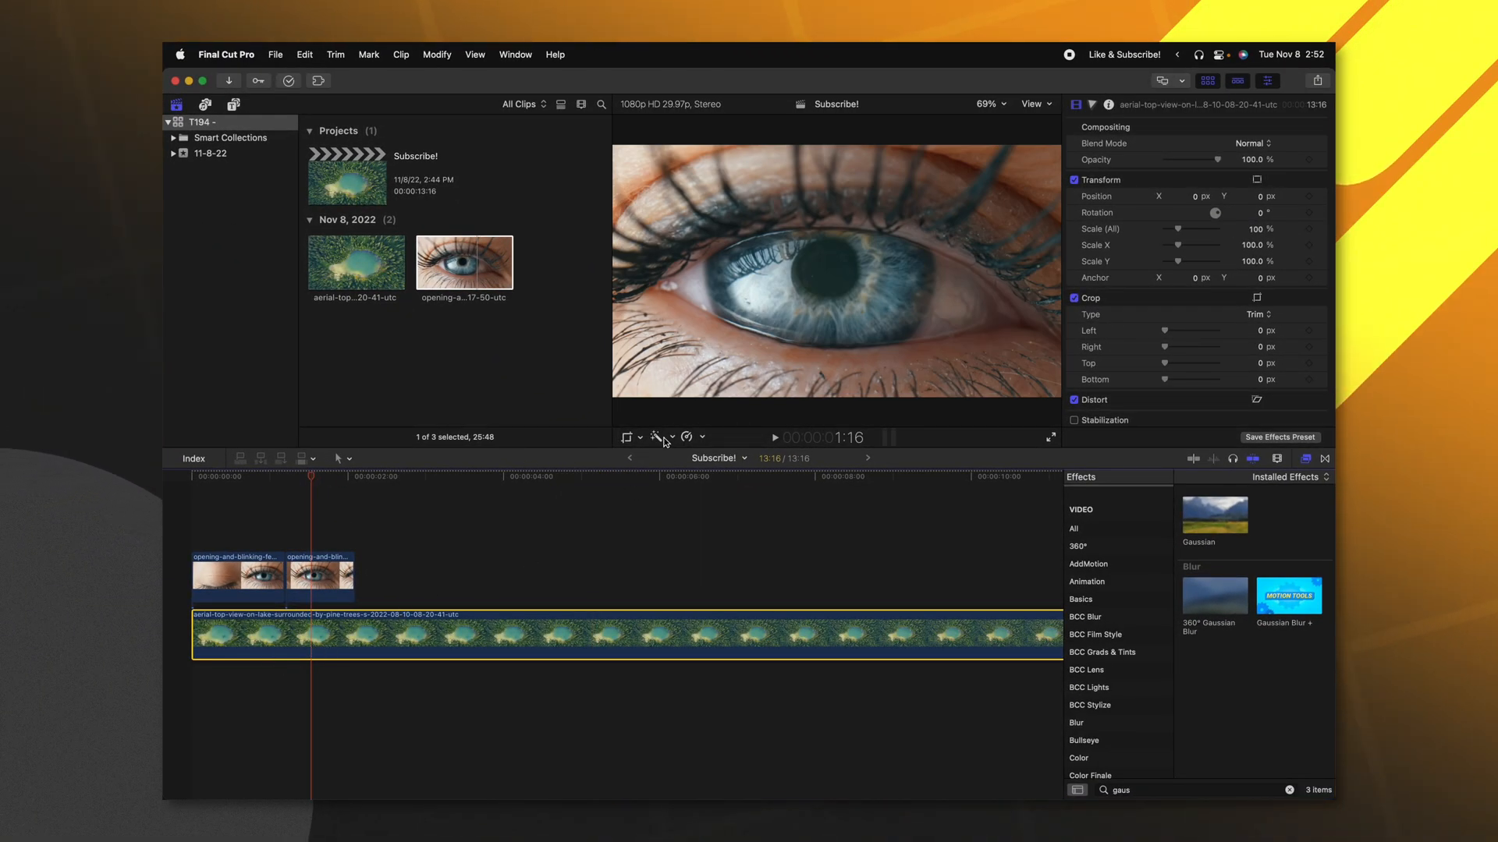
Step: Apply Reverse Clip to the aerial lake clip from the Retime menu
{"action": "left_click", "coordinate": [686, 438]}
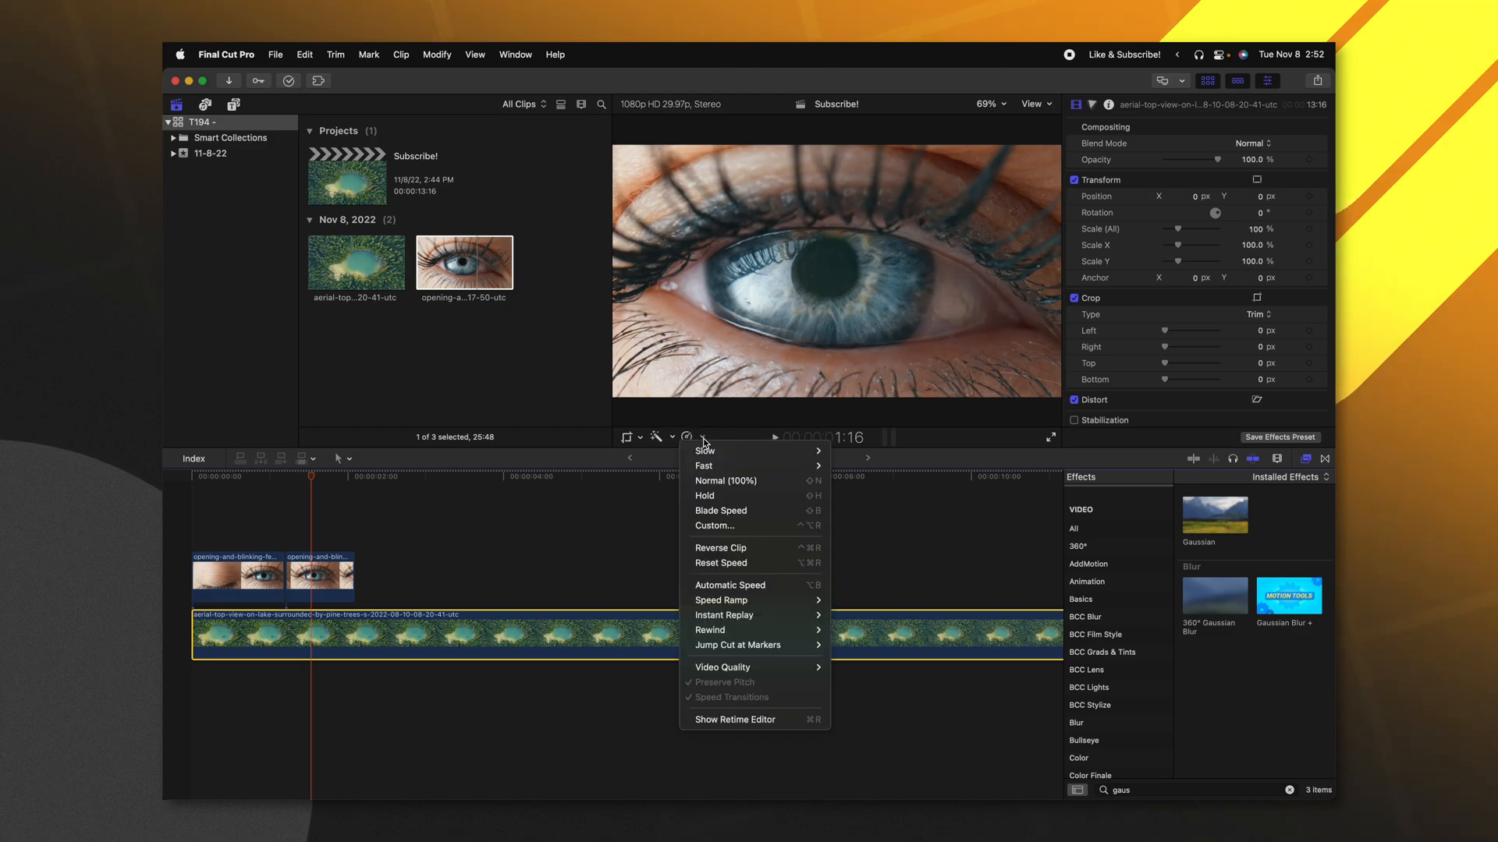
{"action": "mouse_move", "coordinate": [721, 548]}
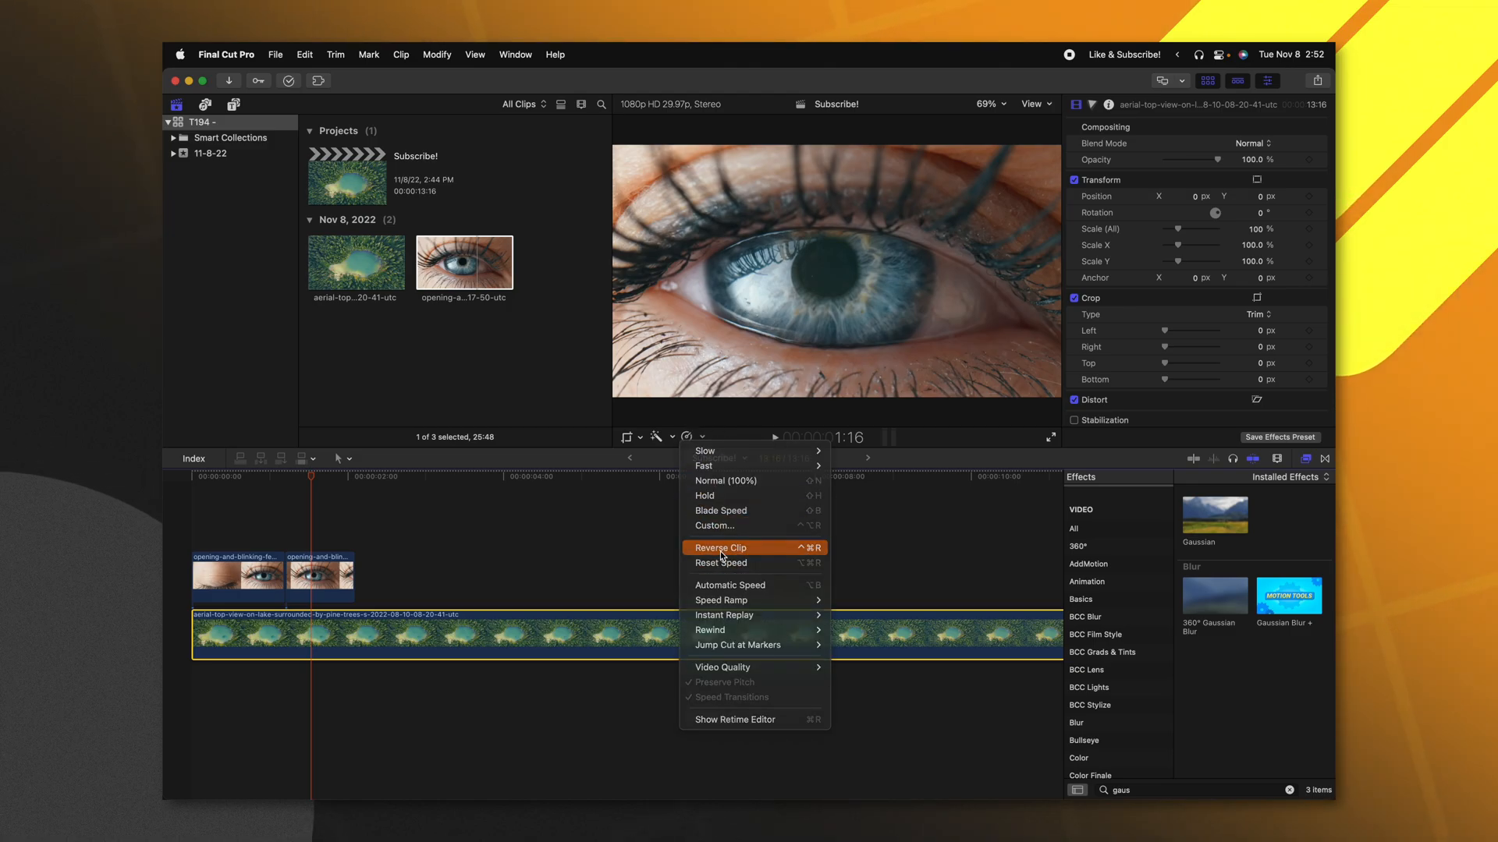
{"action": "left_click", "coordinate": [719, 547]}
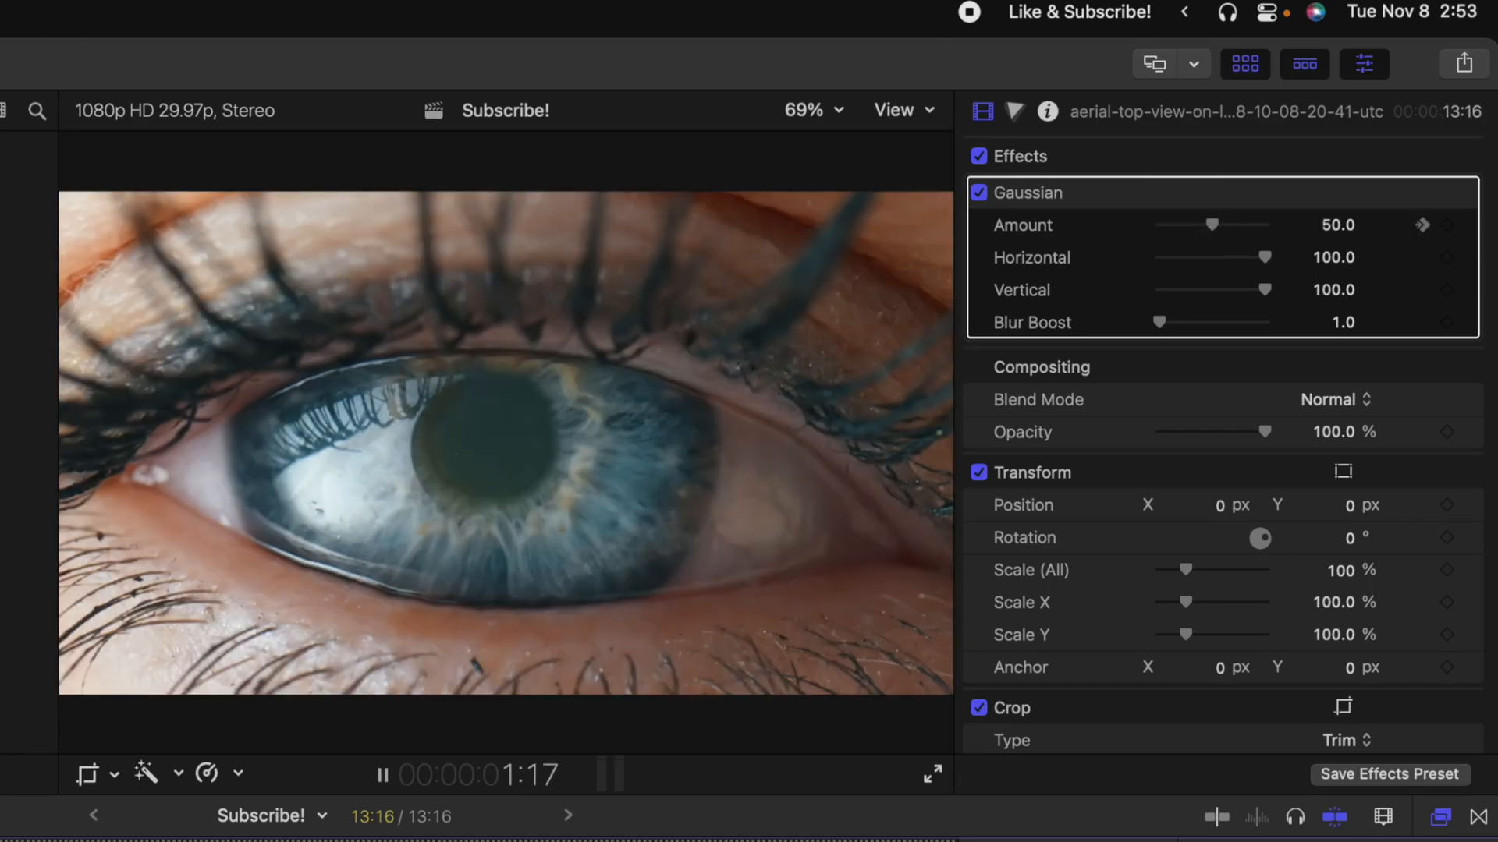
Step: Adjust the Gaussian blur Amount on the reversed lake clip
{"action": "left_click_drag", "start_coordinate": [1210, 225], "coordinate": [1160, 224]}
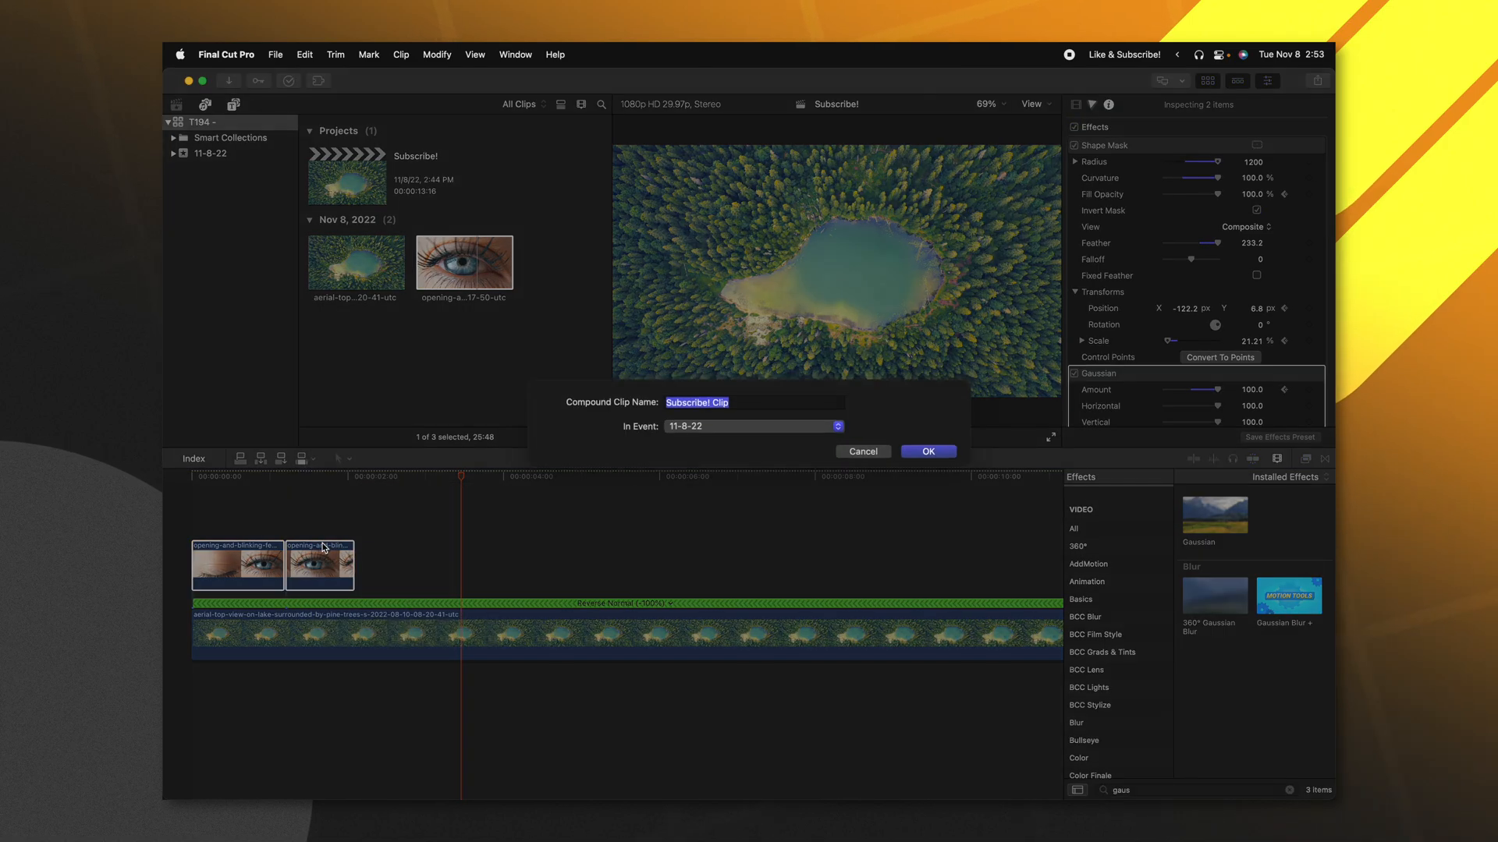
Step: Create the eye compound clip and place a reversed copy further along the timeline
{"action": "left_click", "coordinate": [926, 451]}
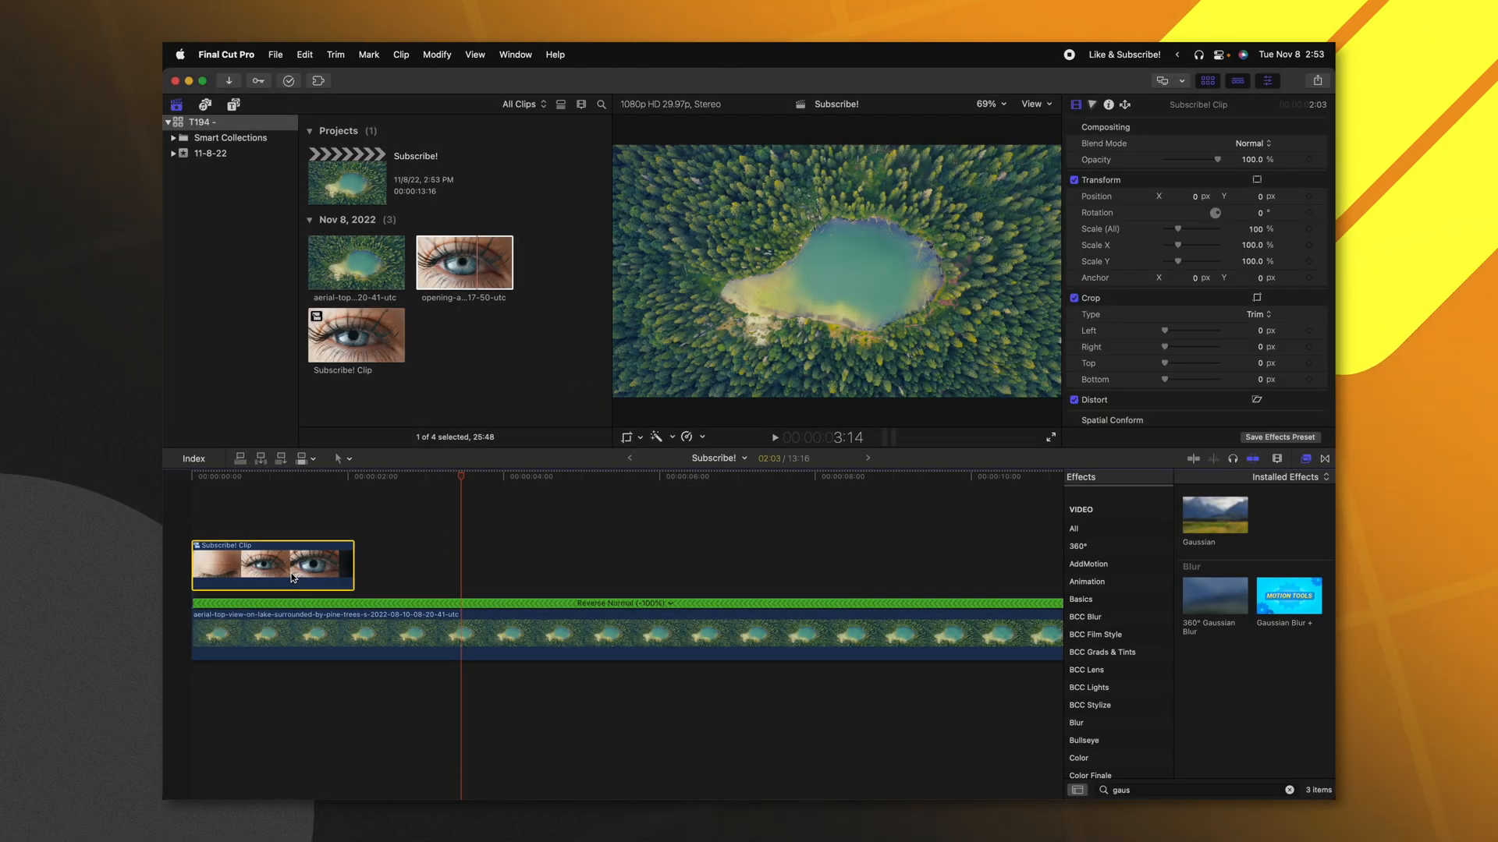
{"action": "left_click_drag", "start_coordinate": [272, 563], "coordinate": [559, 535]}
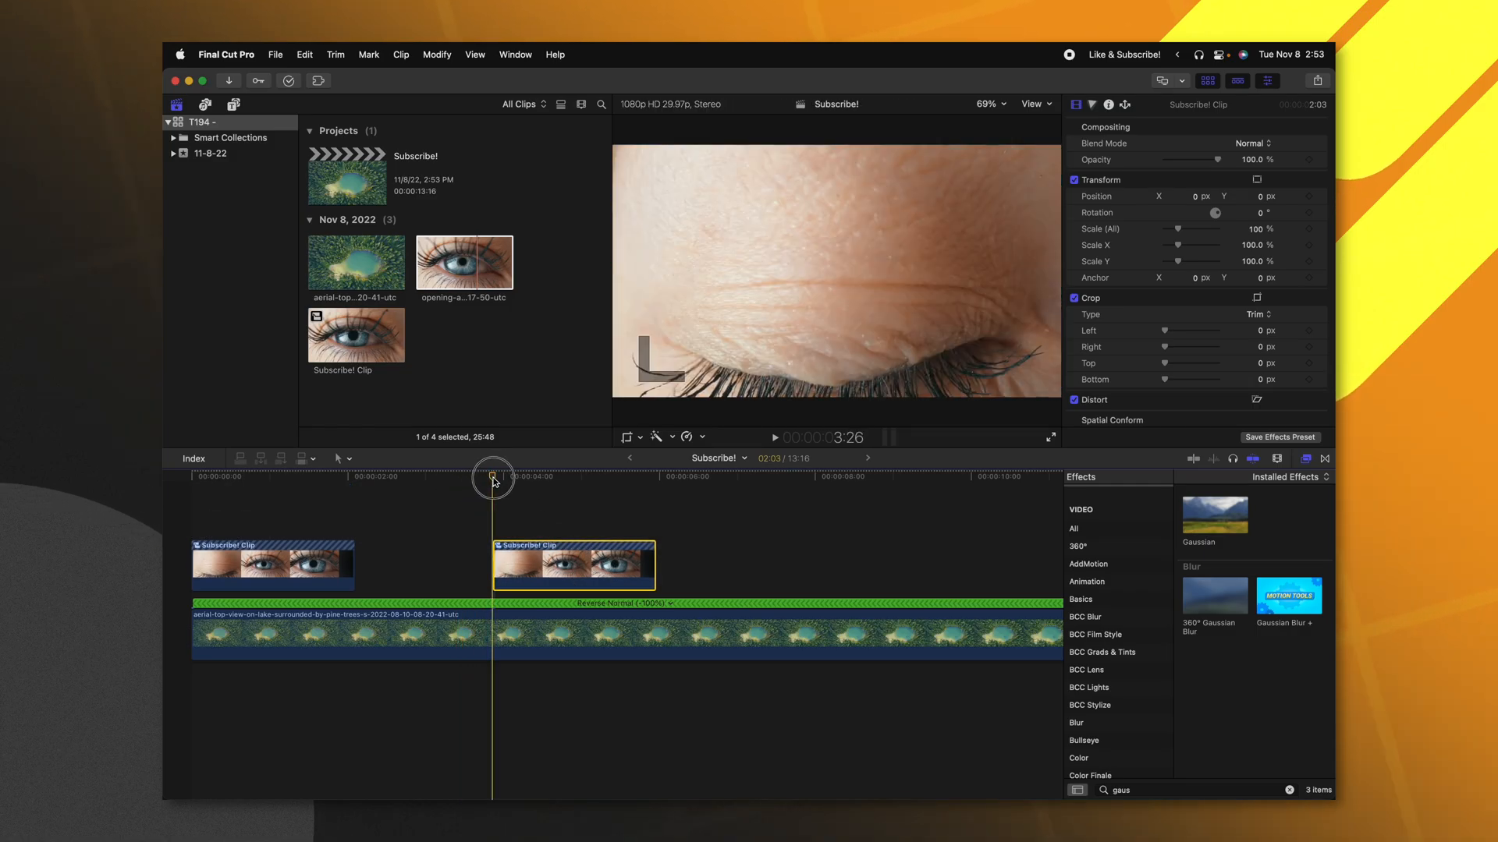
{"action": "mouse_move", "coordinate": [761, 447]}
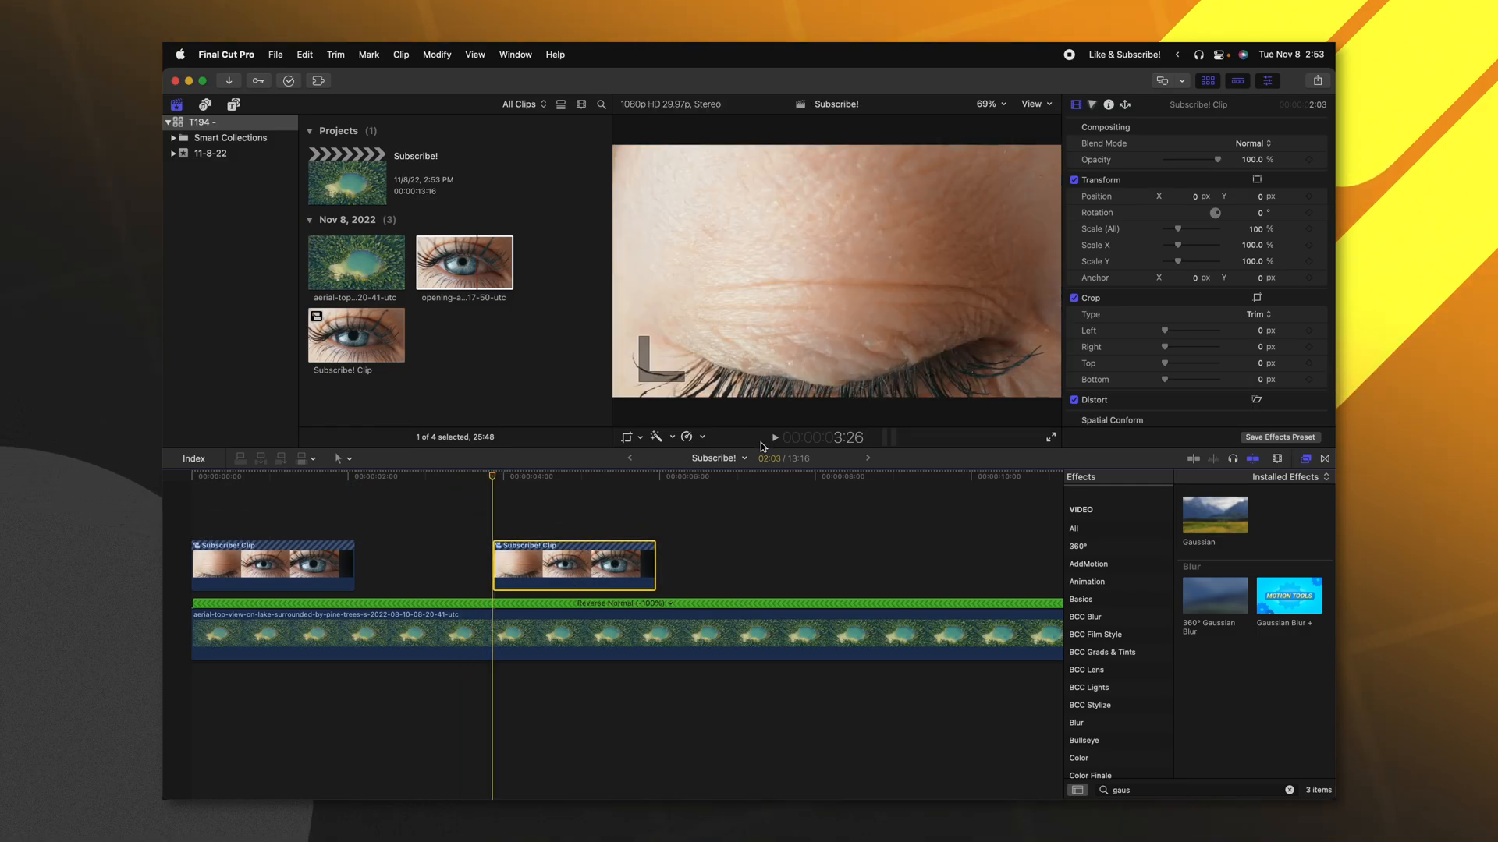
{"action": "left_click", "coordinate": [685, 437]}
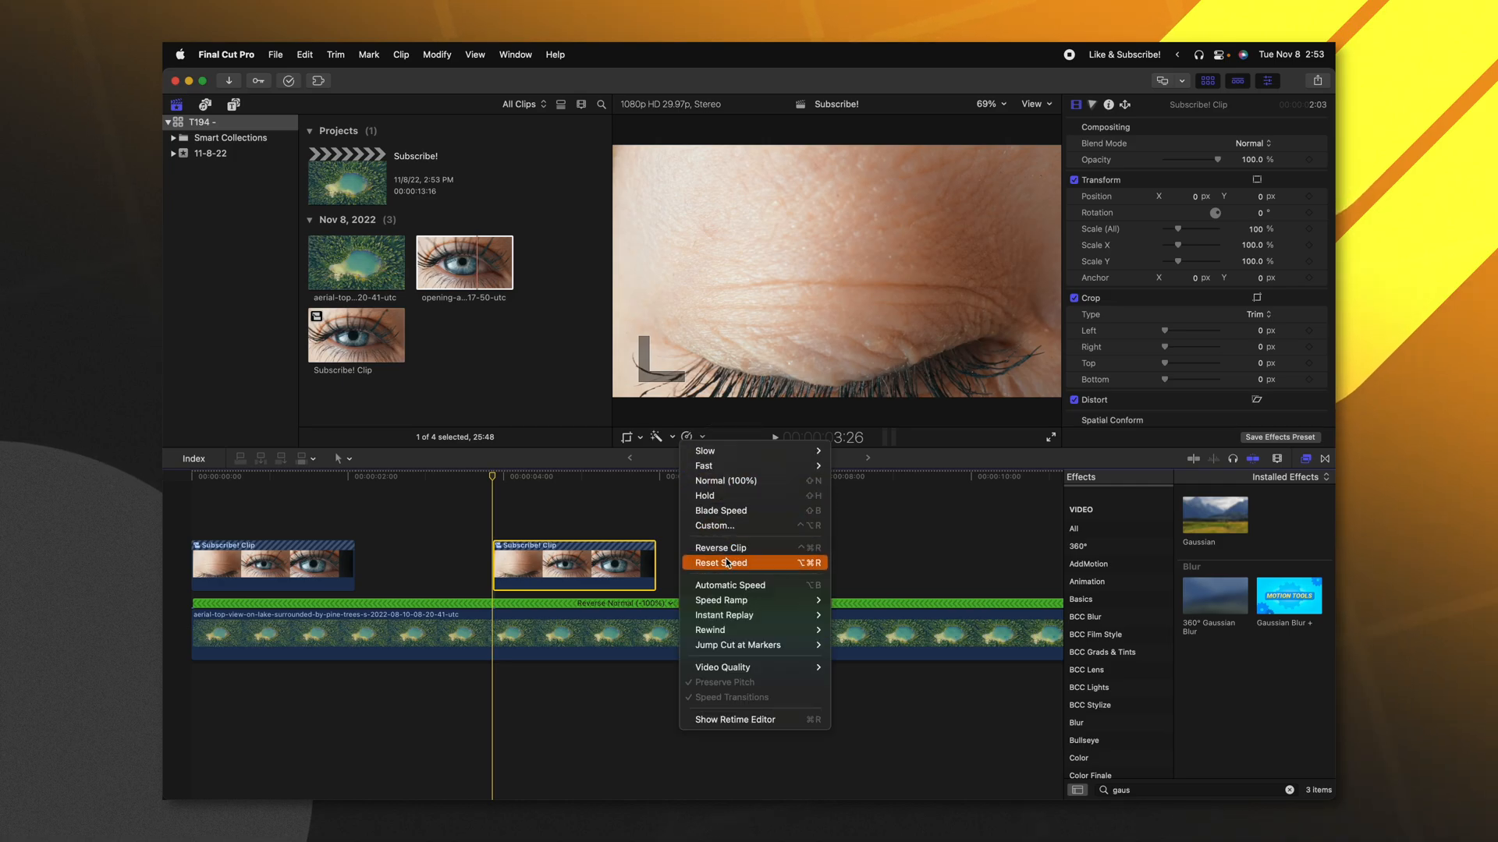
{"action": "left_click", "coordinate": [721, 563]}
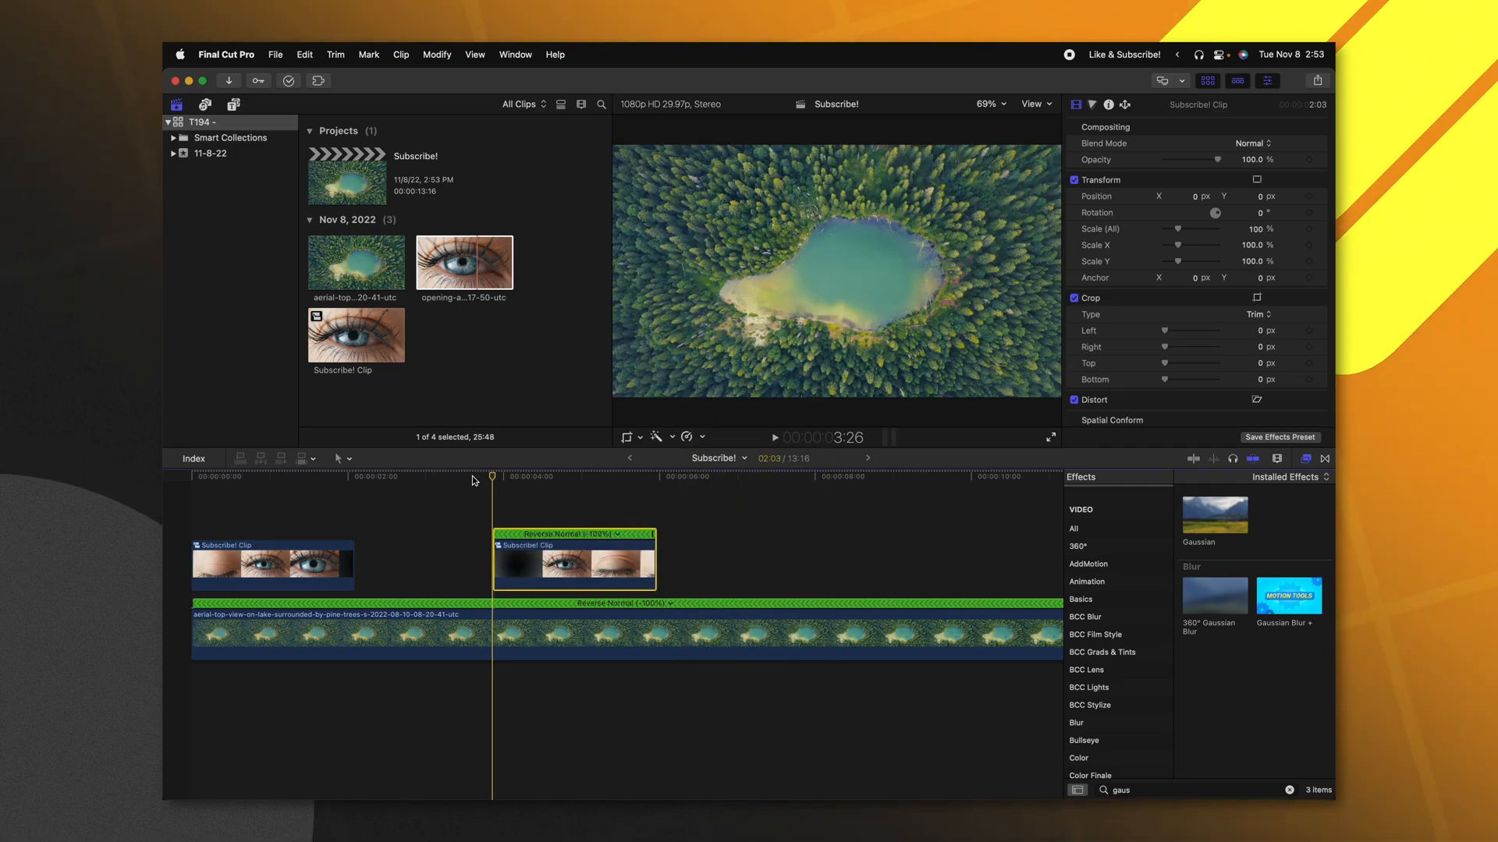